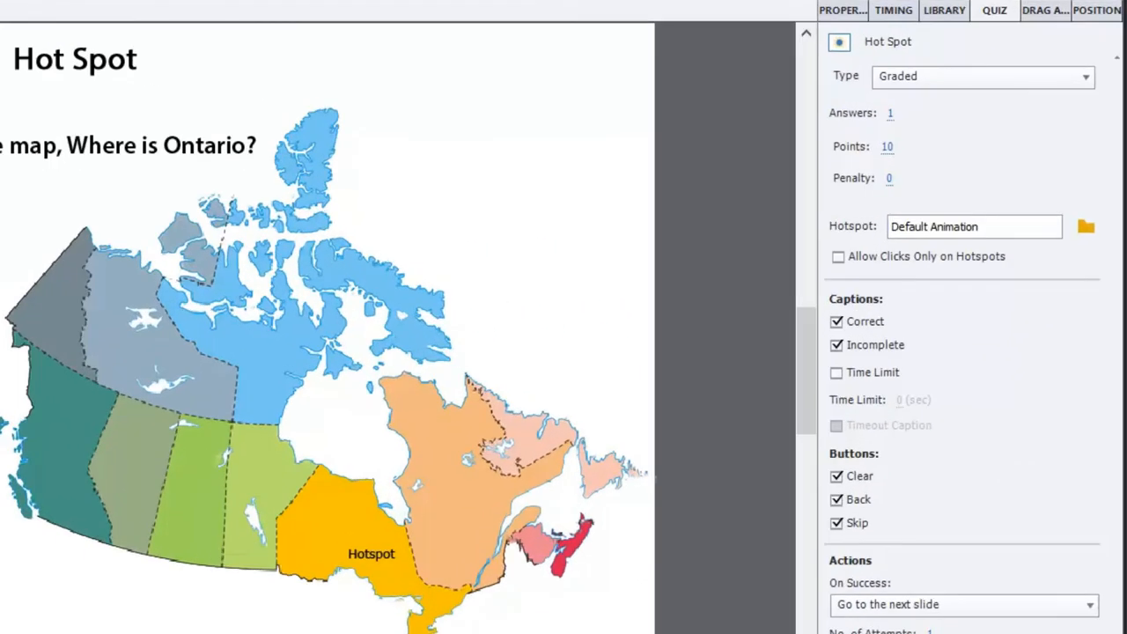
mouse_move(947, 264)
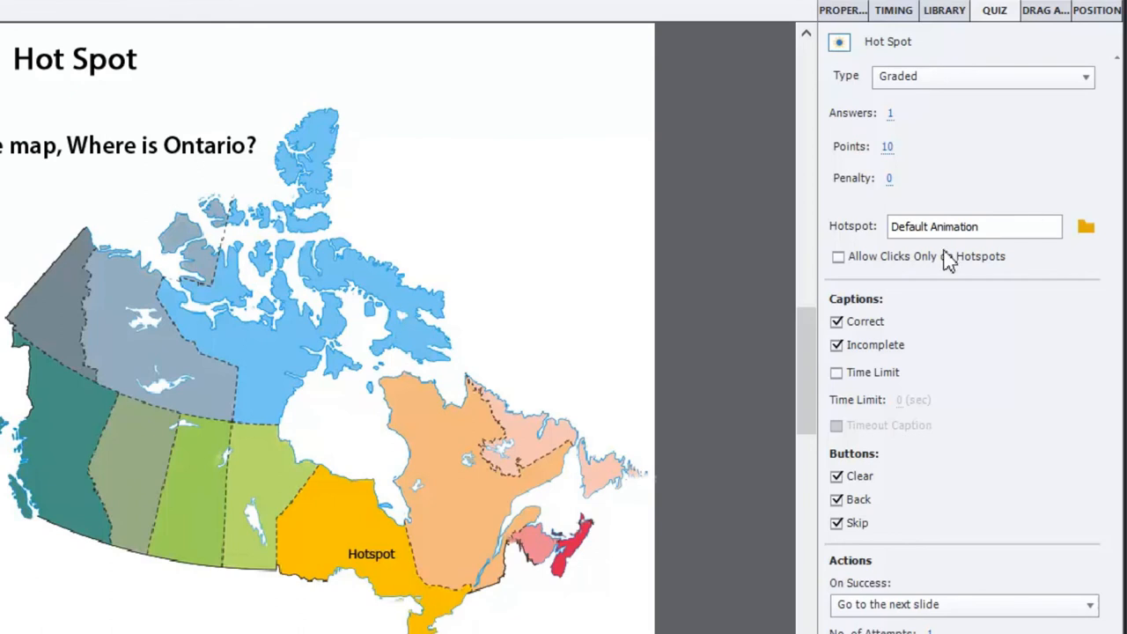
mouse_move(874, 116)
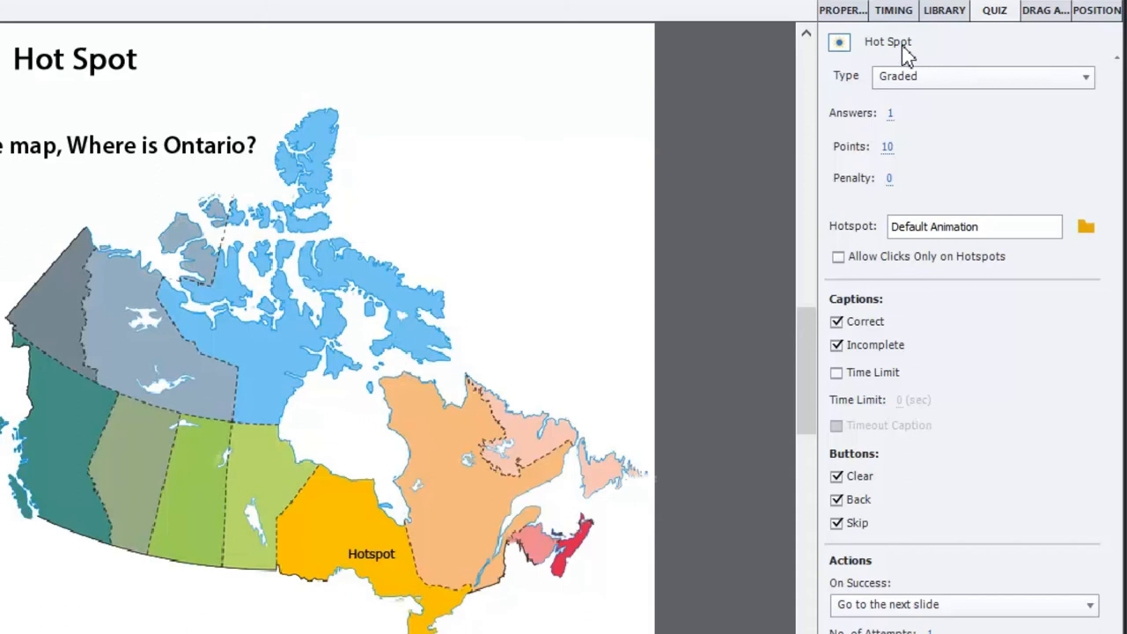
mouse_move(1031, 225)
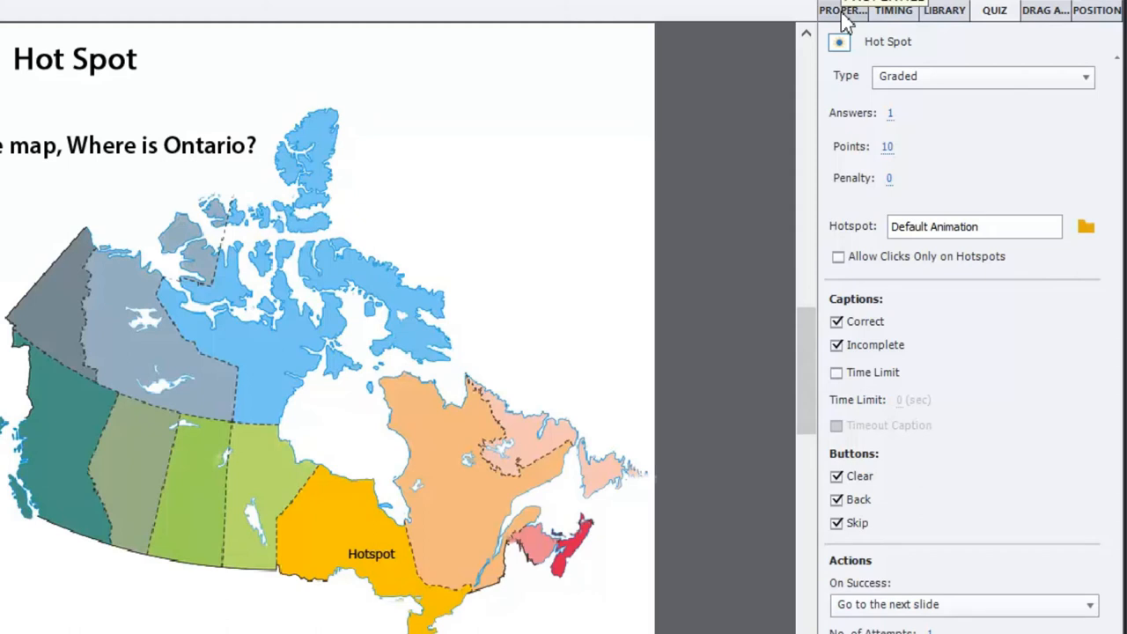
mouse_move(993, 99)
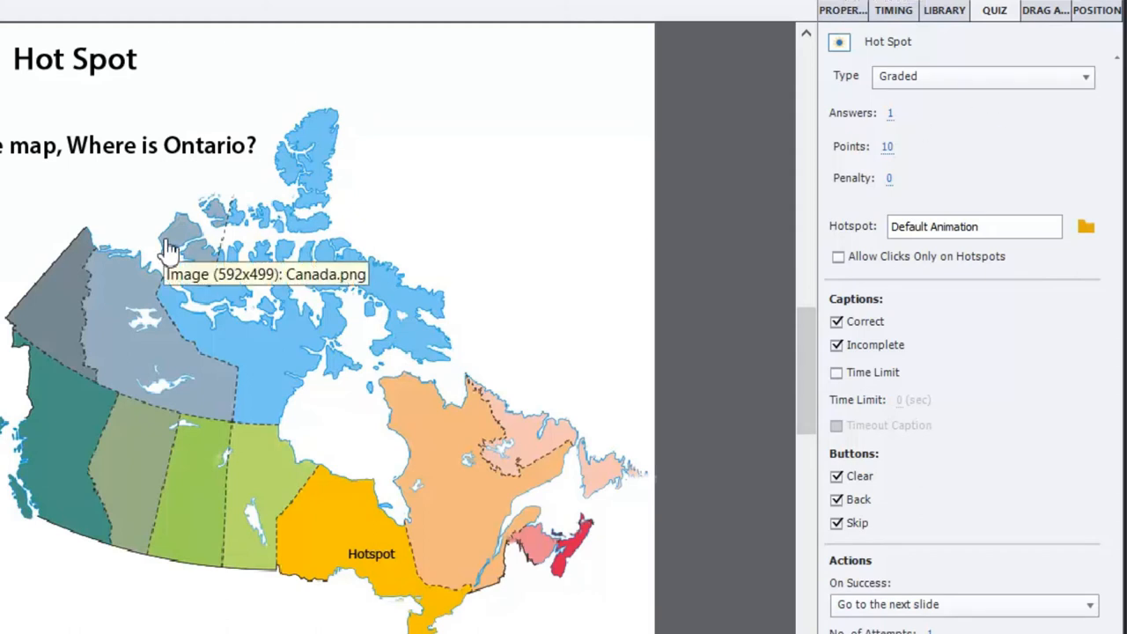
mouse_move(273, 398)
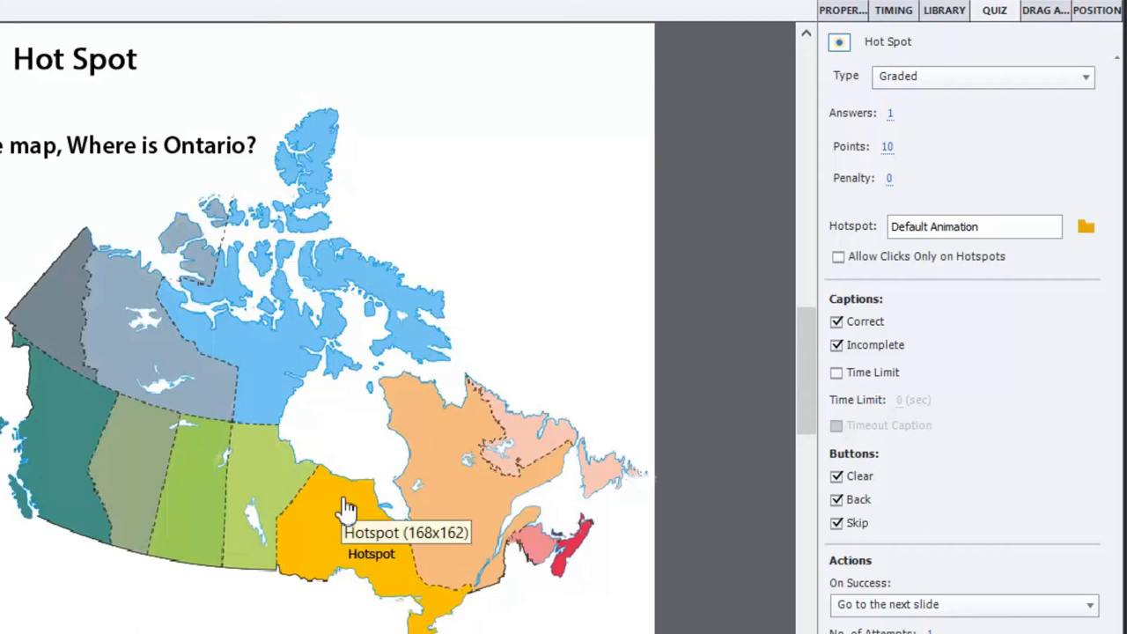
mouse_move(724, 352)
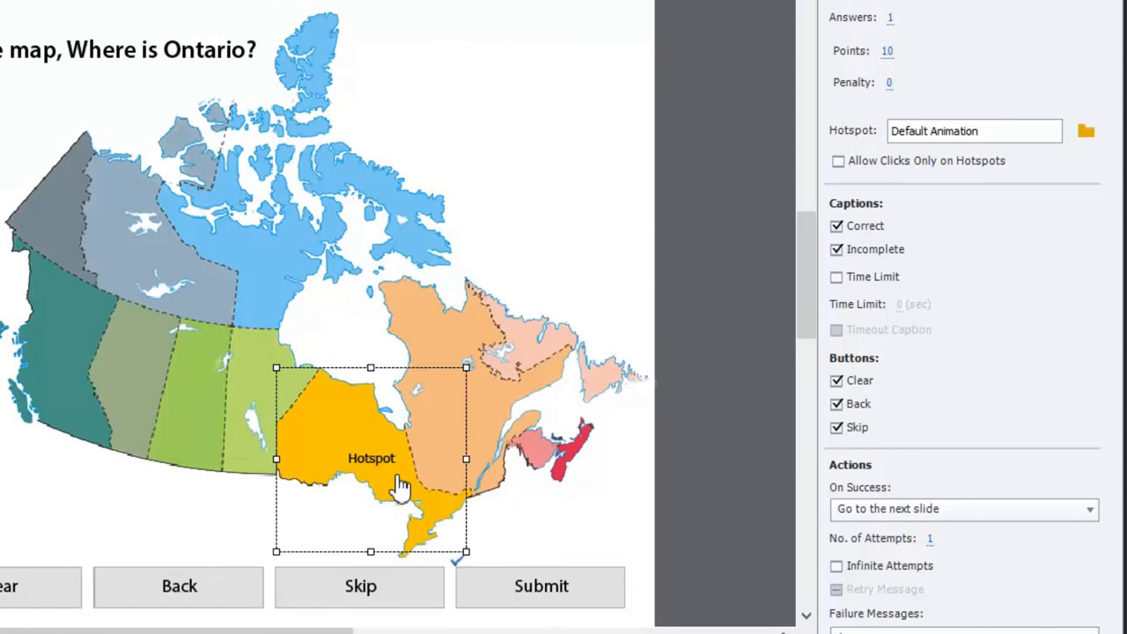
mouse_move(402, 497)
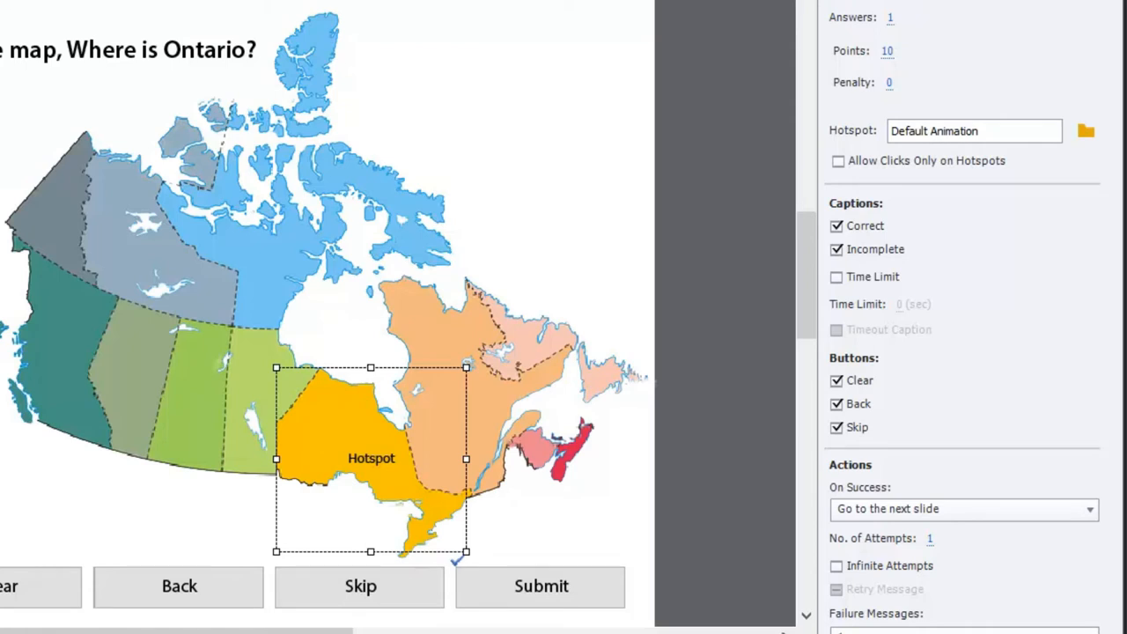
mouse_move(84, 61)
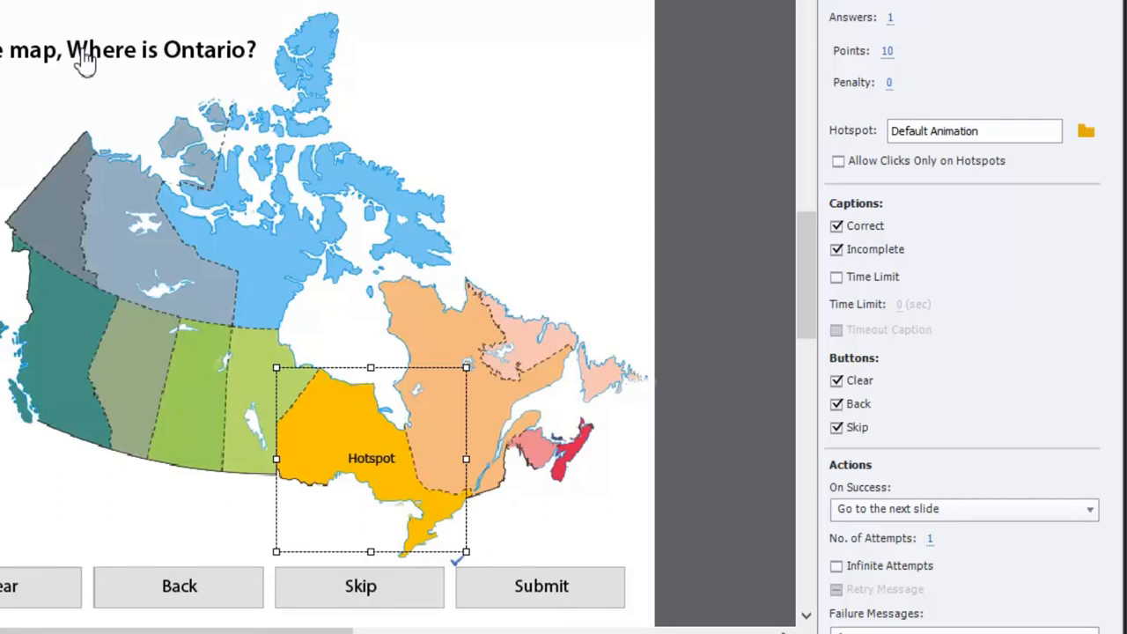
mouse_move(437, 536)
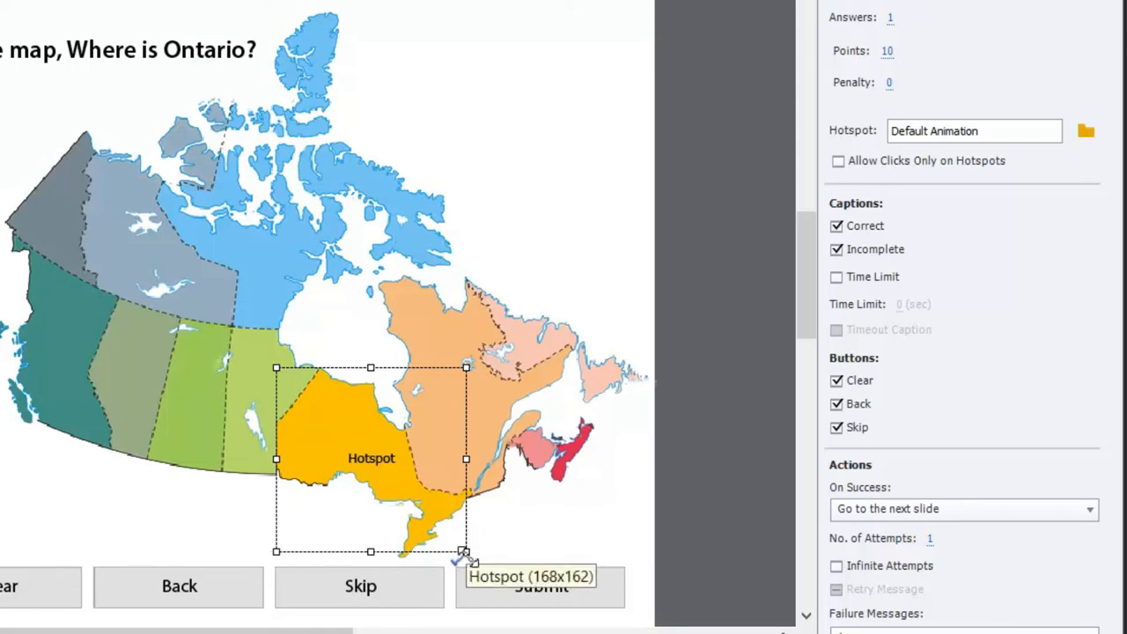
mouse_move(408, 444)
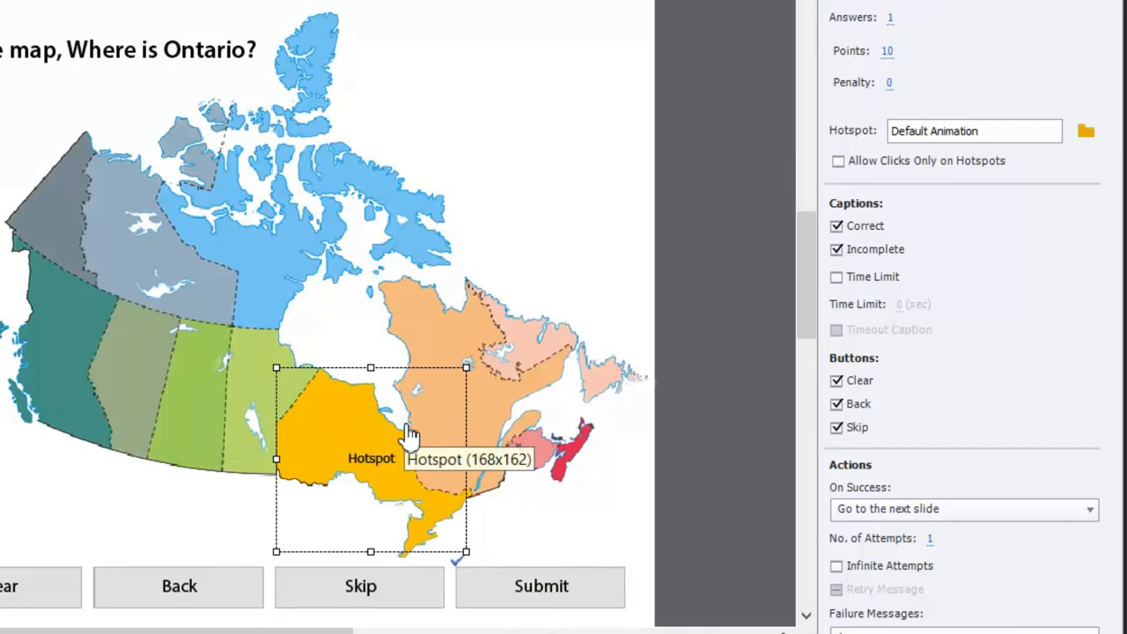
mouse_move(442, 514)
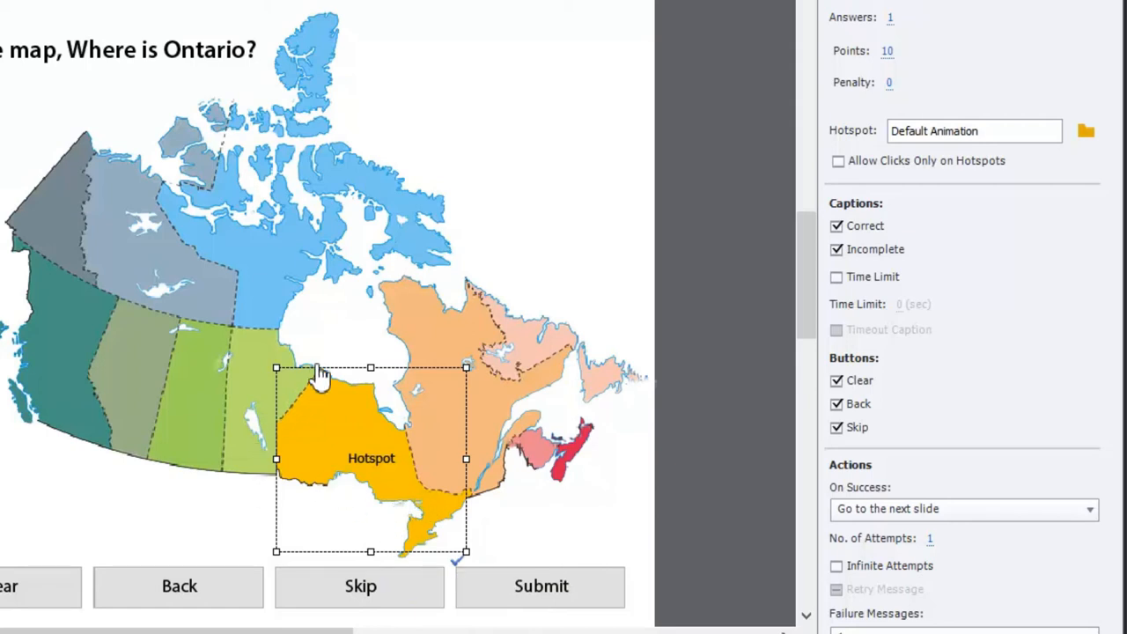
mouse_move(456, 551)
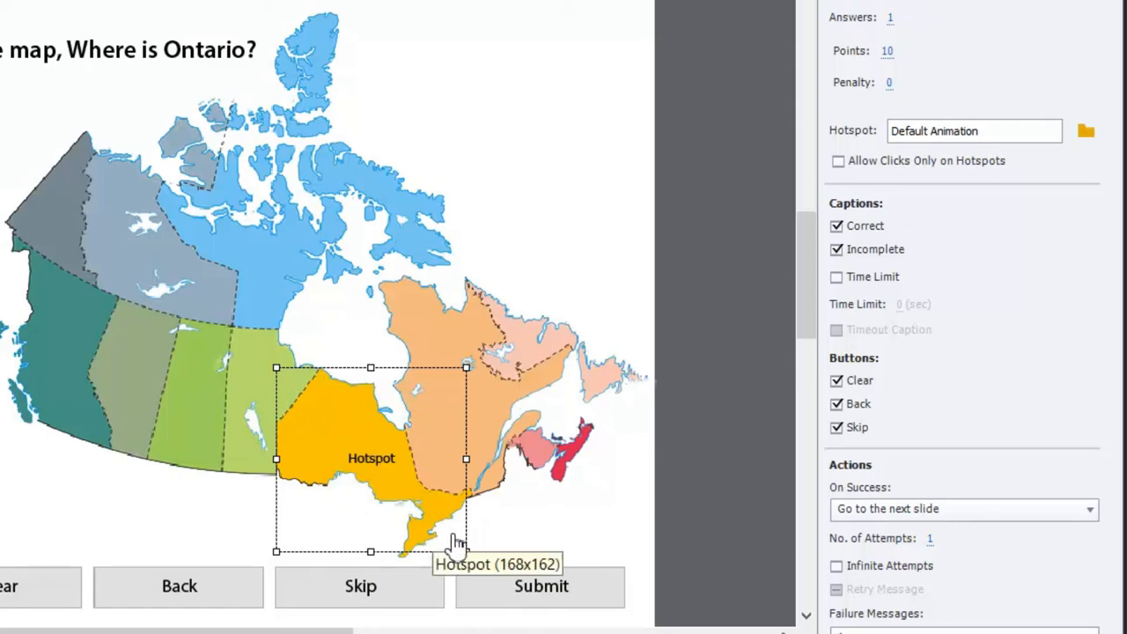
mouse_move(431, 549)
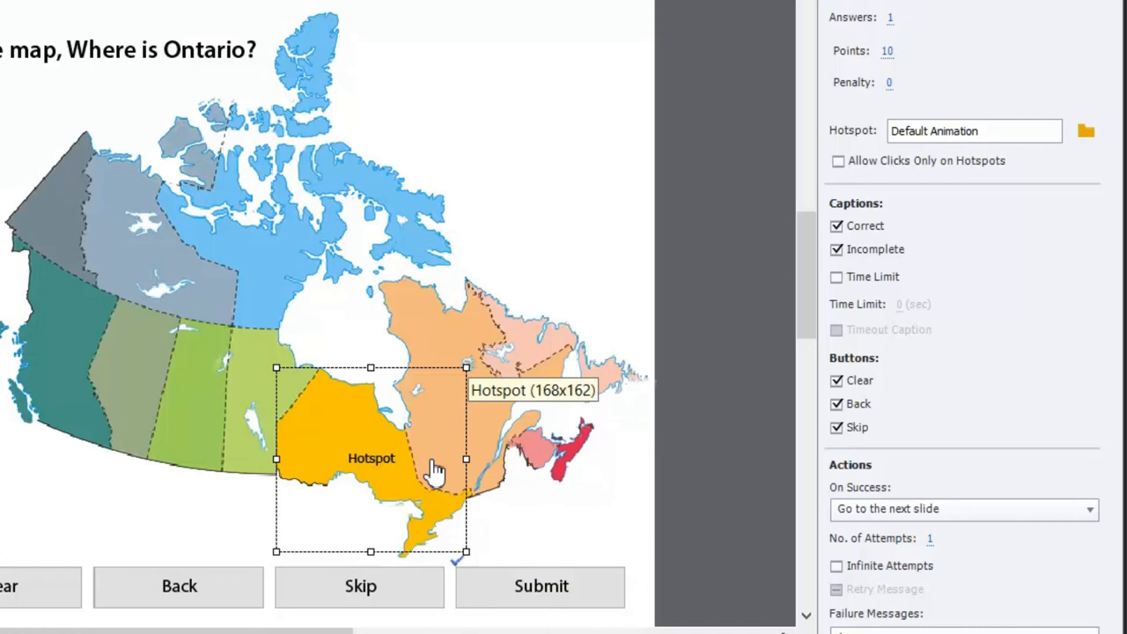
mouse_move(422, 396)
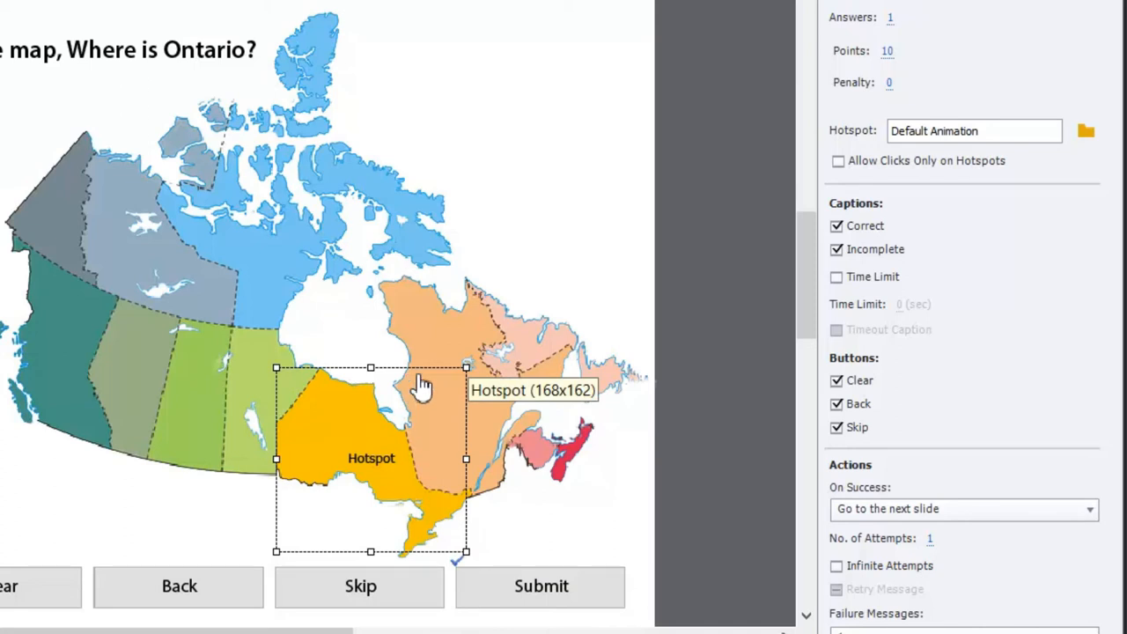
mouse_move(250, 401)
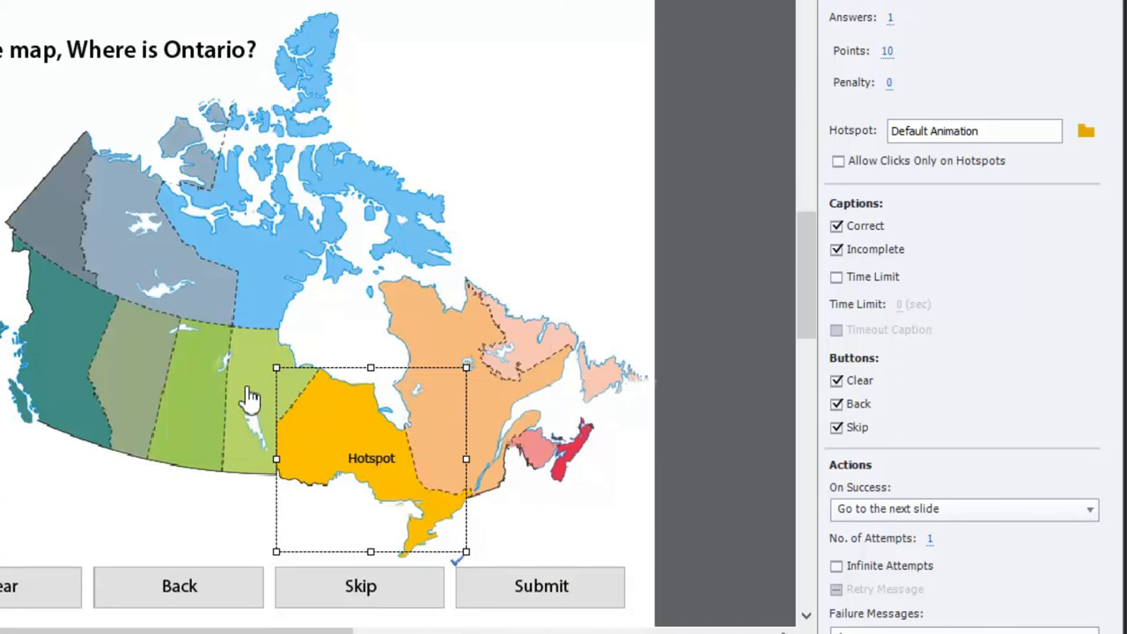
mouse_move(250, 396)
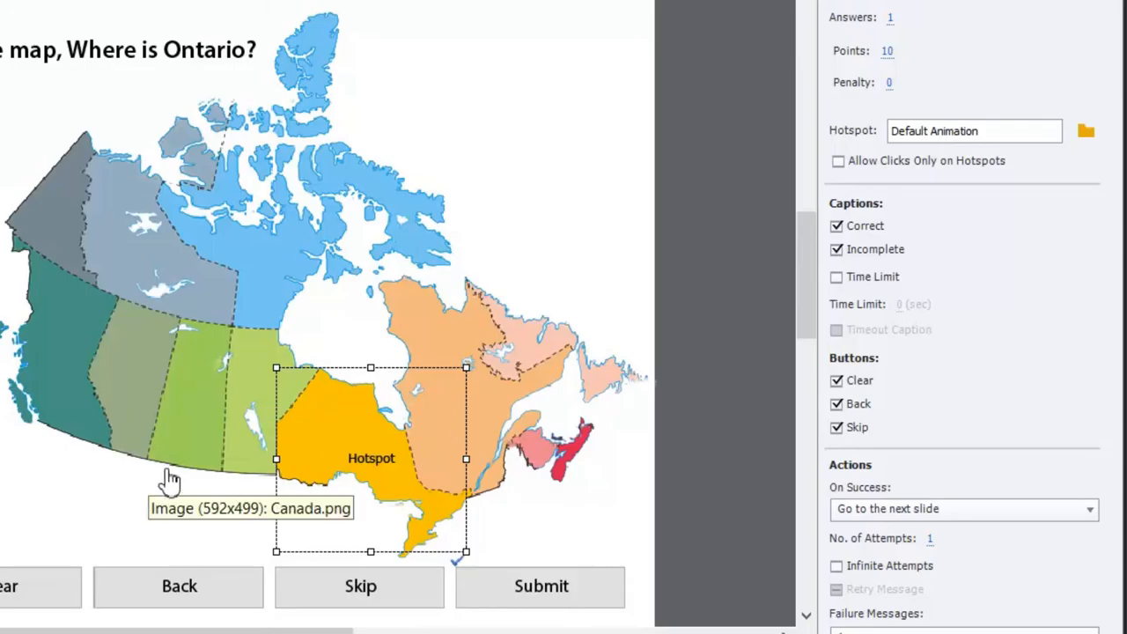
mouse_move(496, 500)
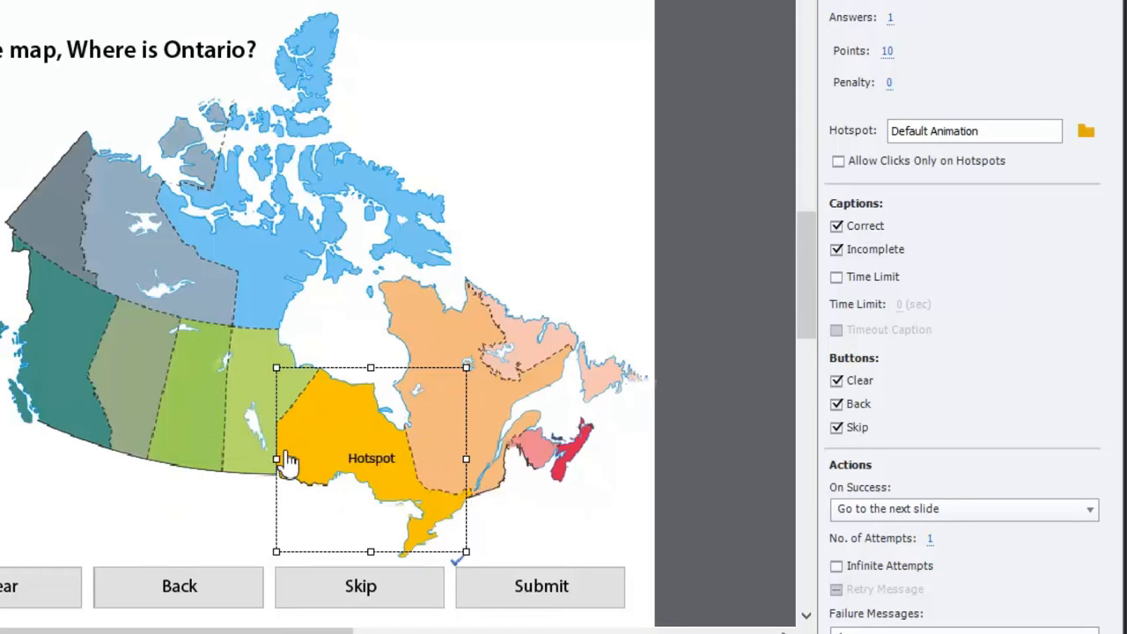
mouse_move(432, 319)
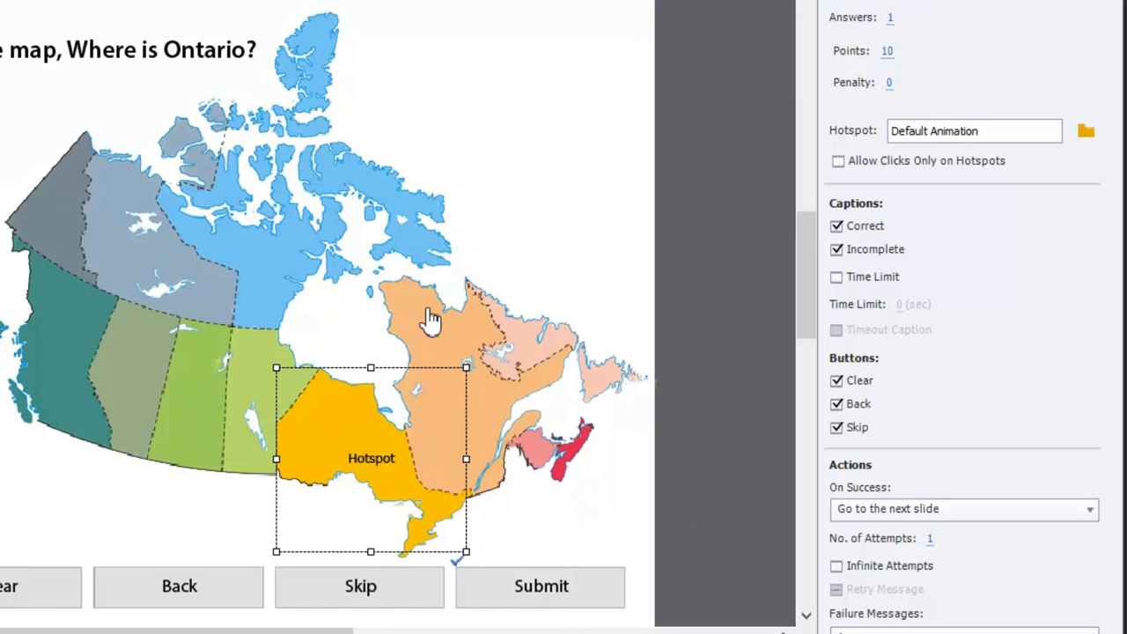
mouse_move(476, 282)
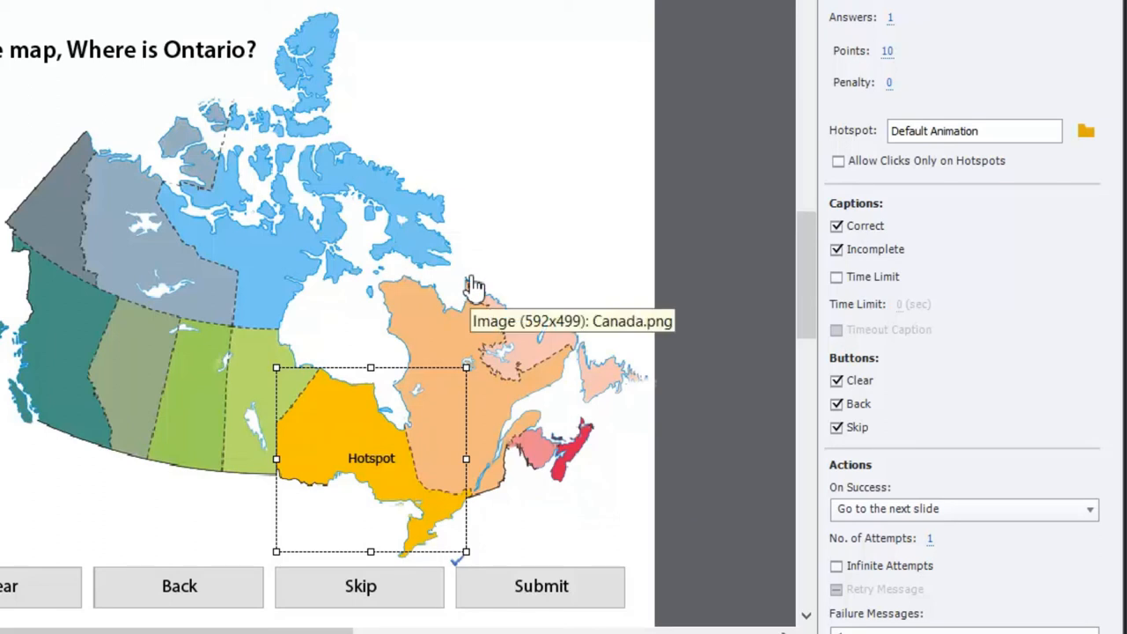
mouse_move(412, 493)
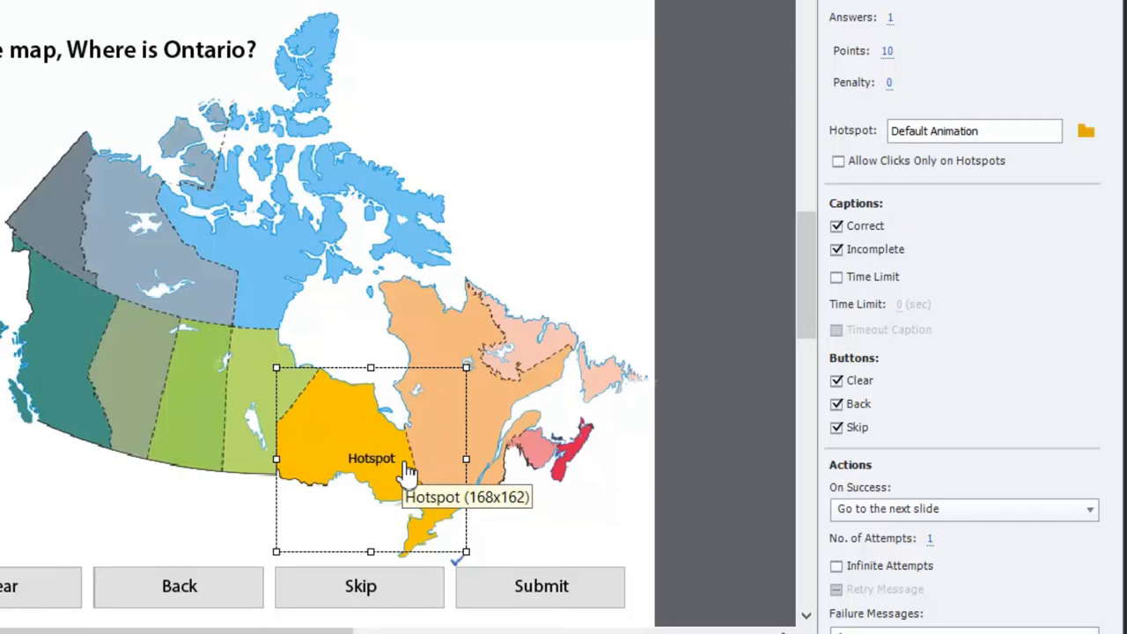
mouse_move(419, 458)
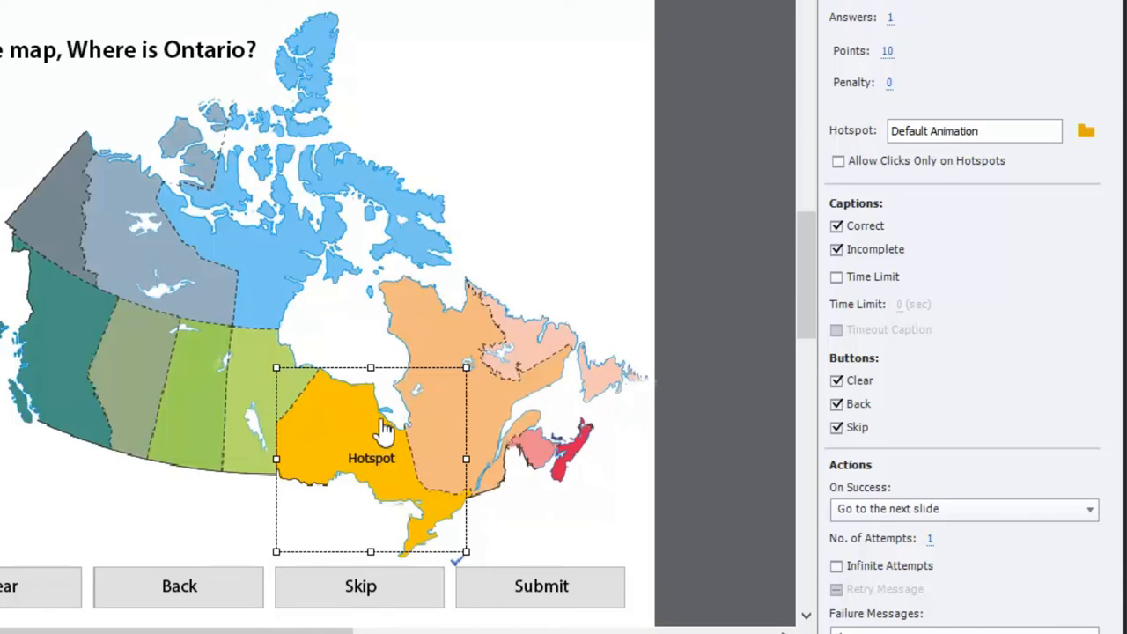
mouse_move(501, 420)
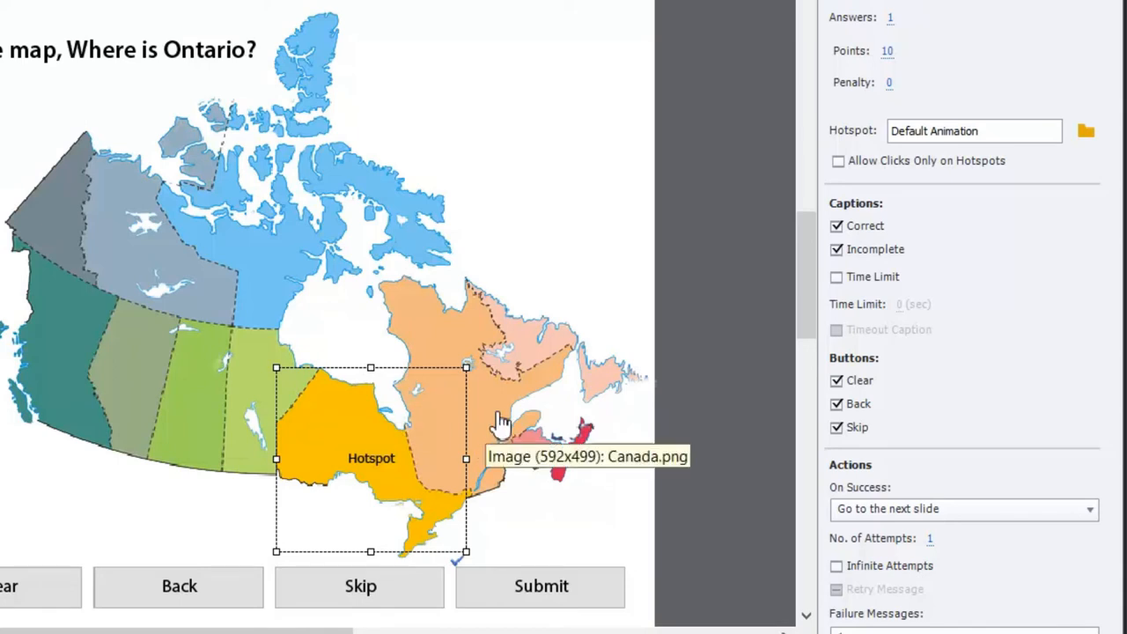
mouse_move(662, 265)
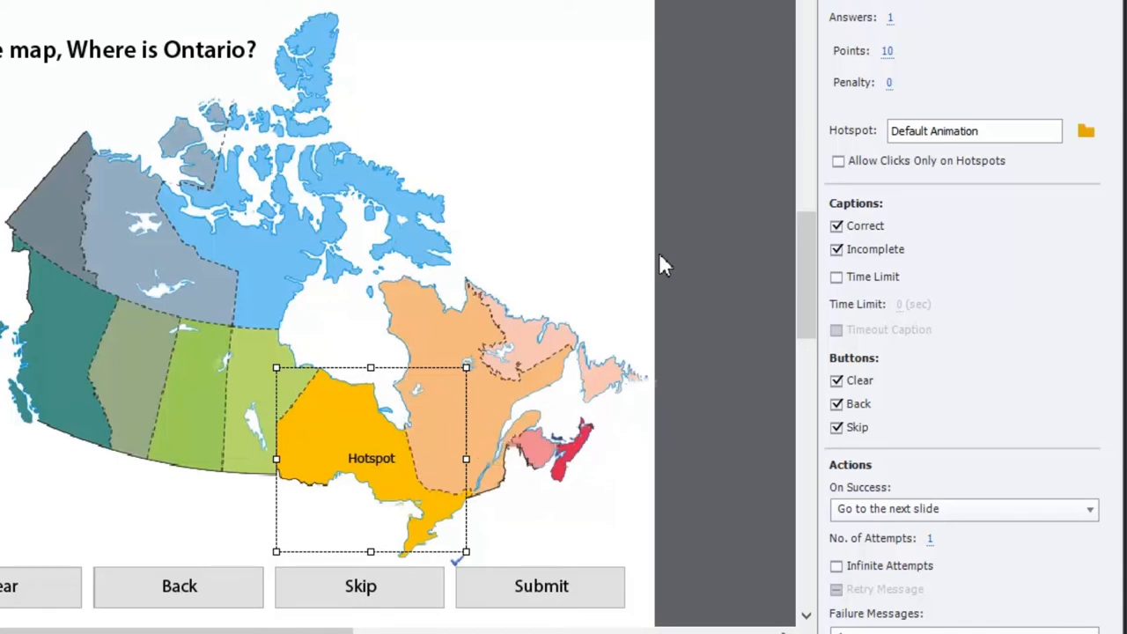
mouse_move(1074, 31)
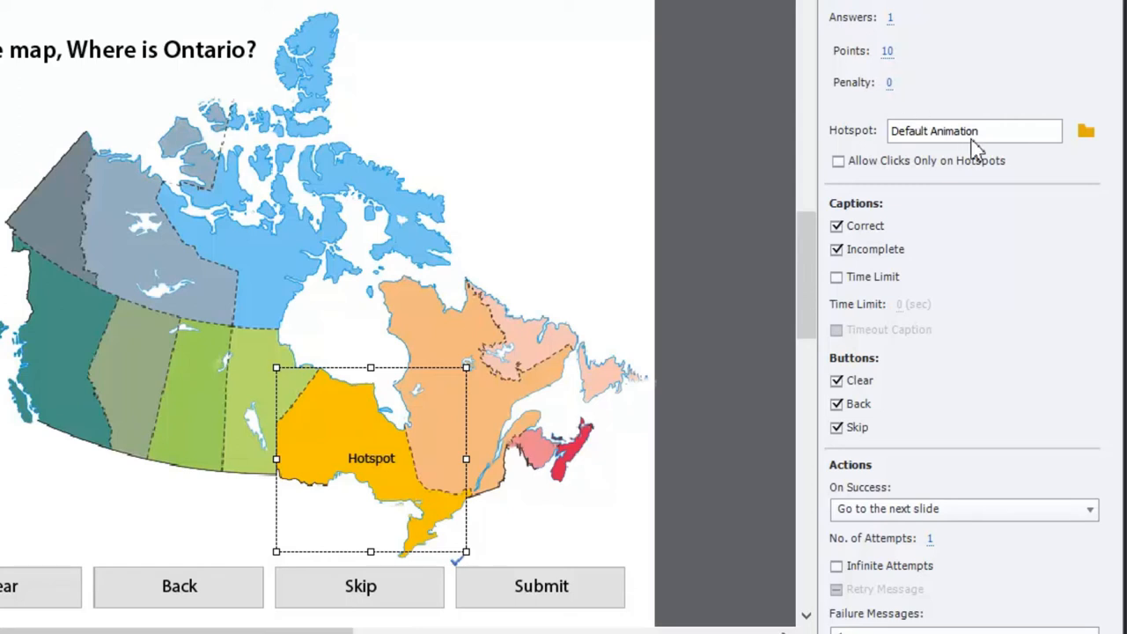
mouse_move(993, 130)
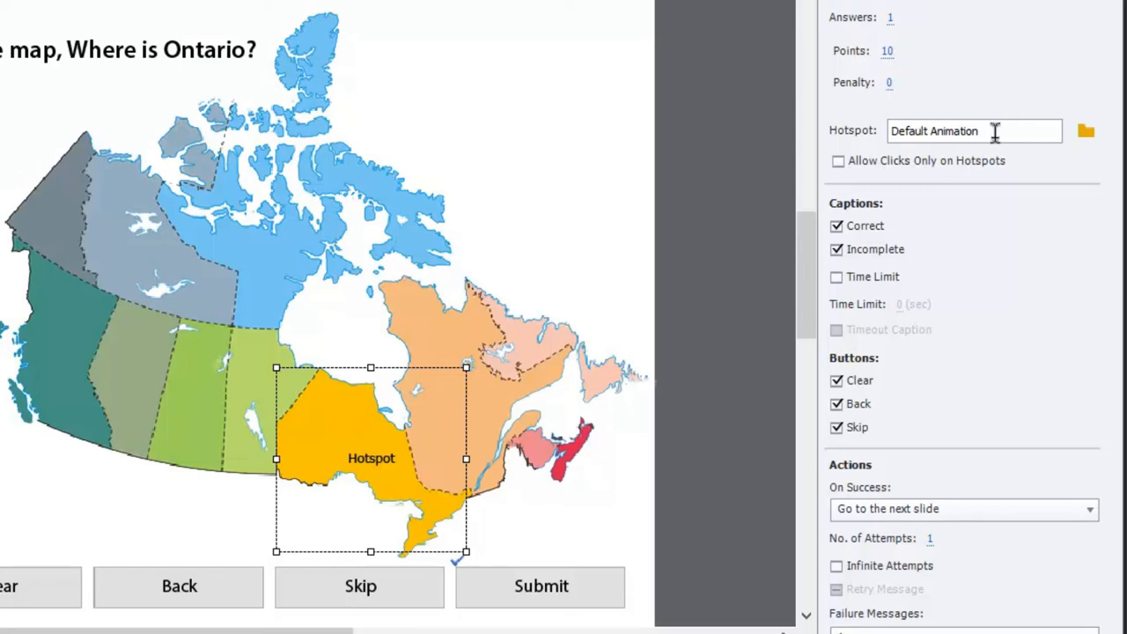
mouse_move(1037, 165)
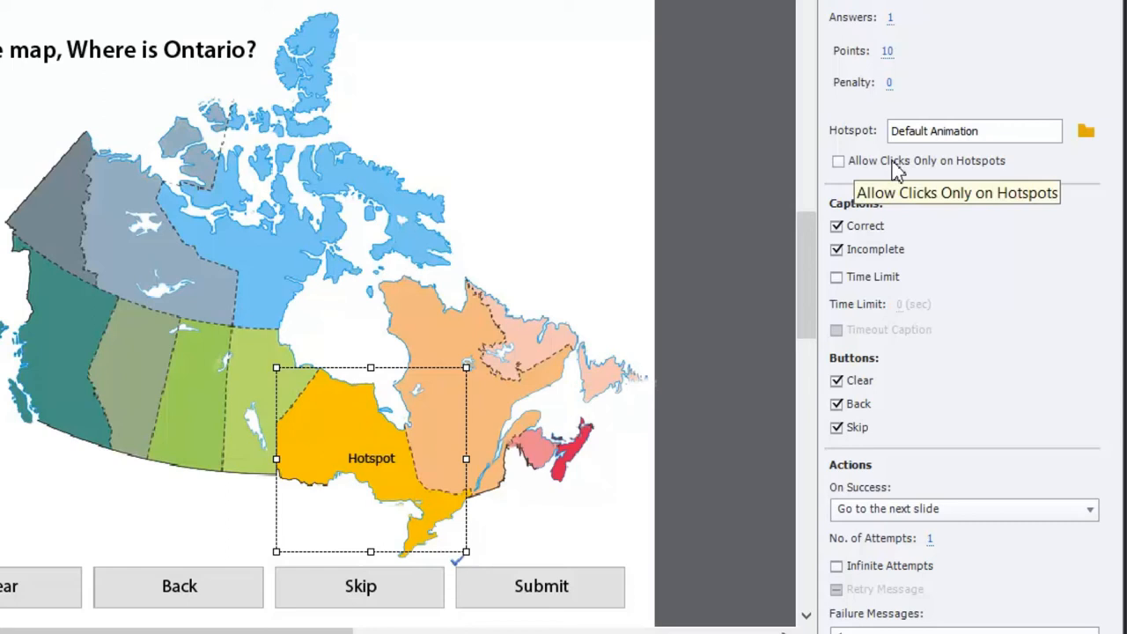
mouse_move(849, 201)
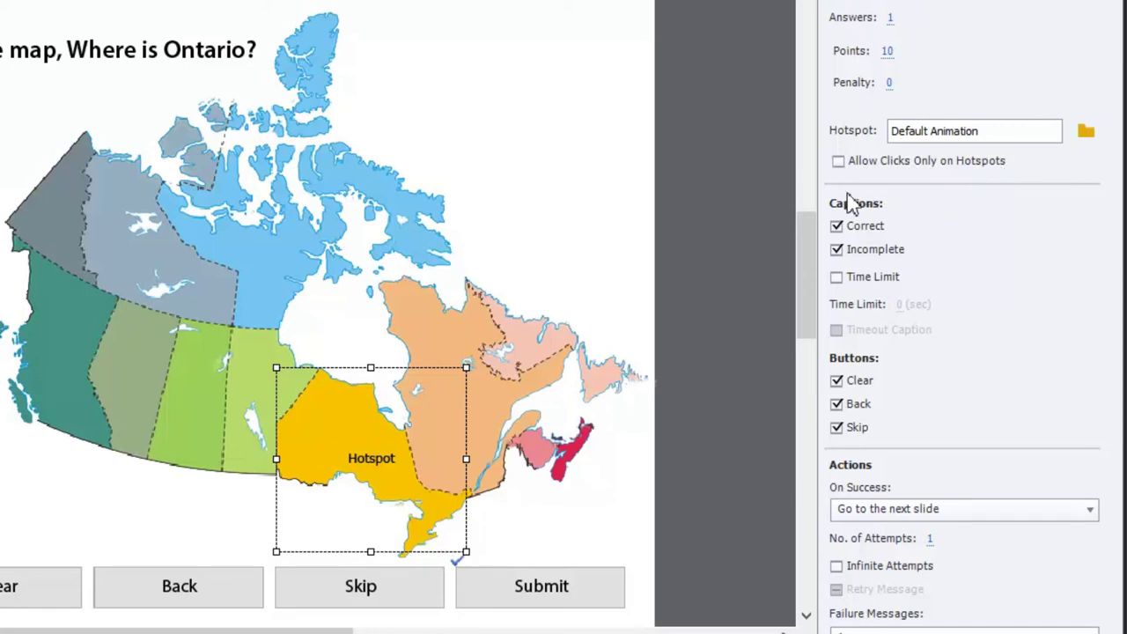
mouse_move(921, 169)
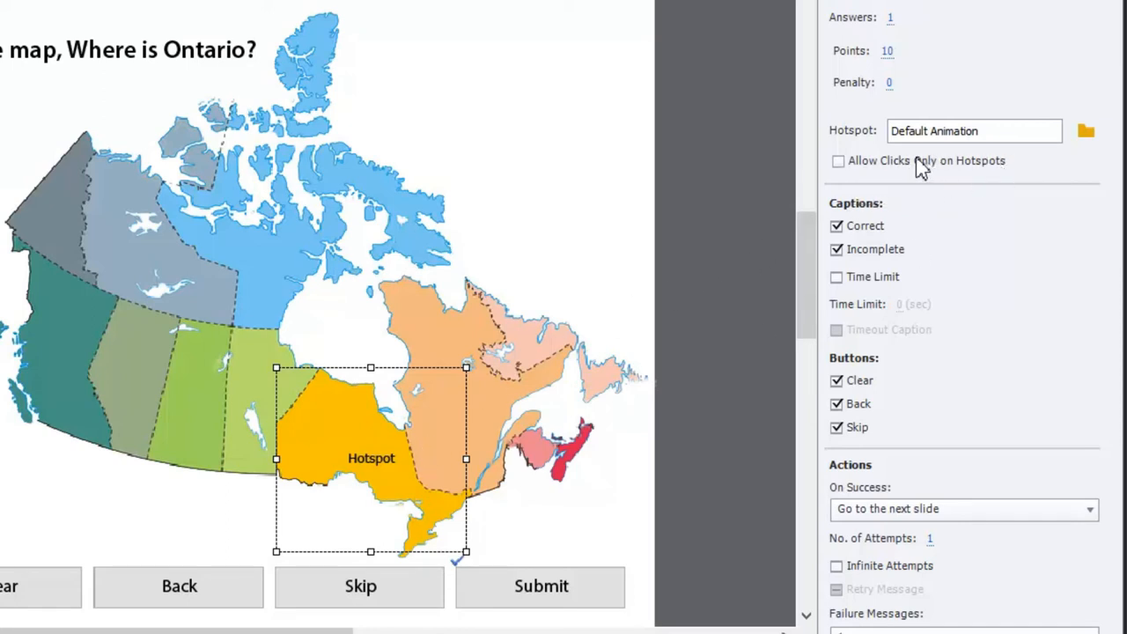
mouse_move(155, 195)
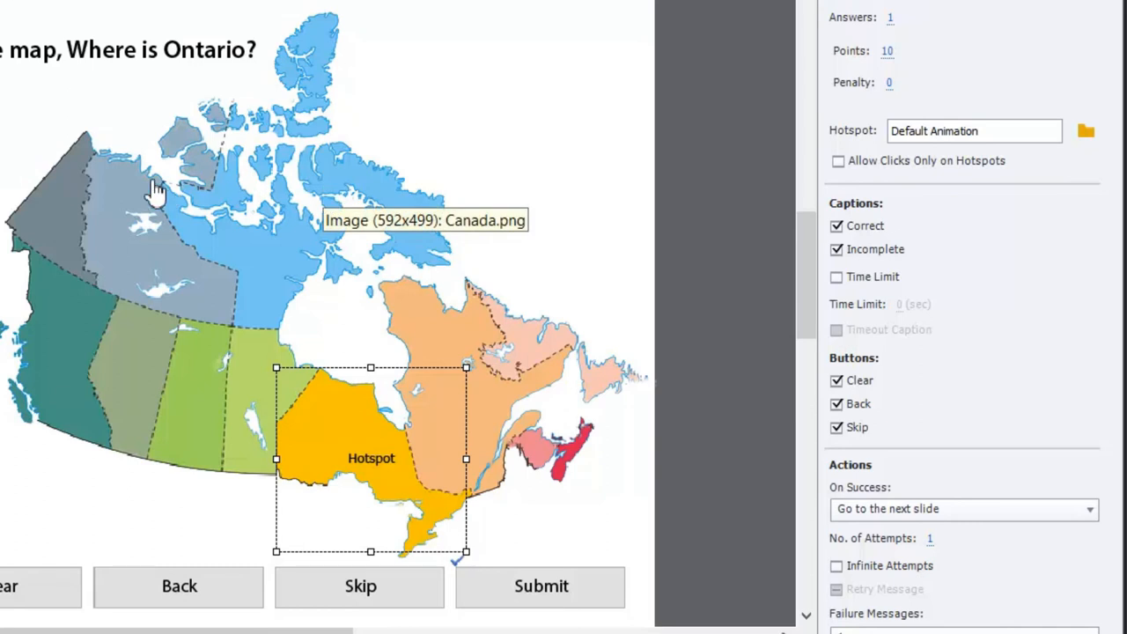
mouse_move(150, 395)
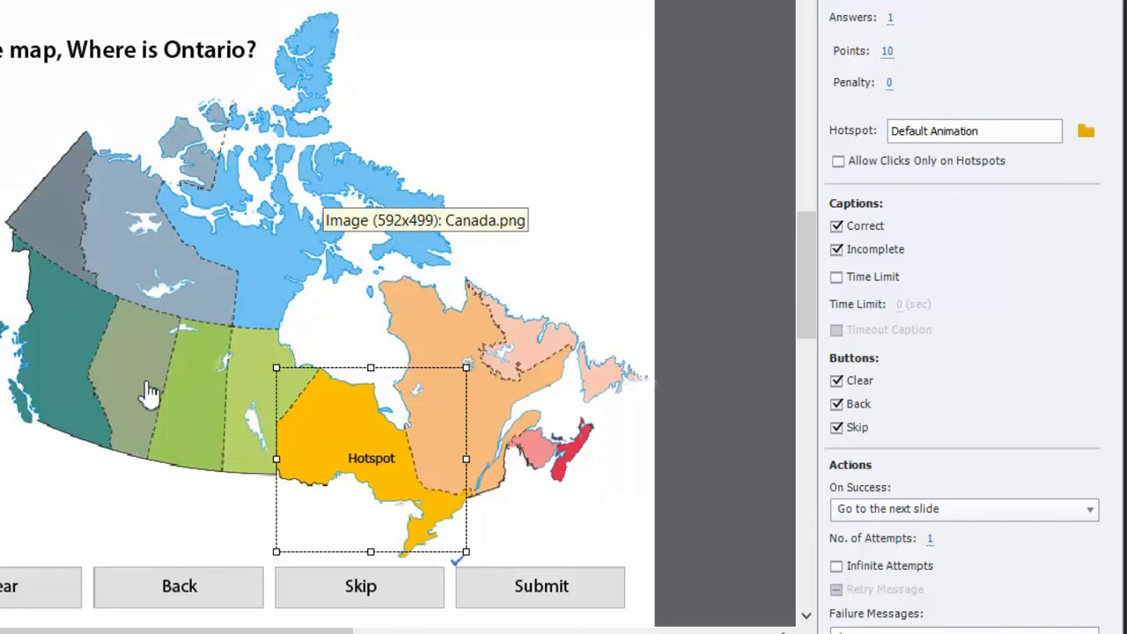
mouse_move(507, 396)
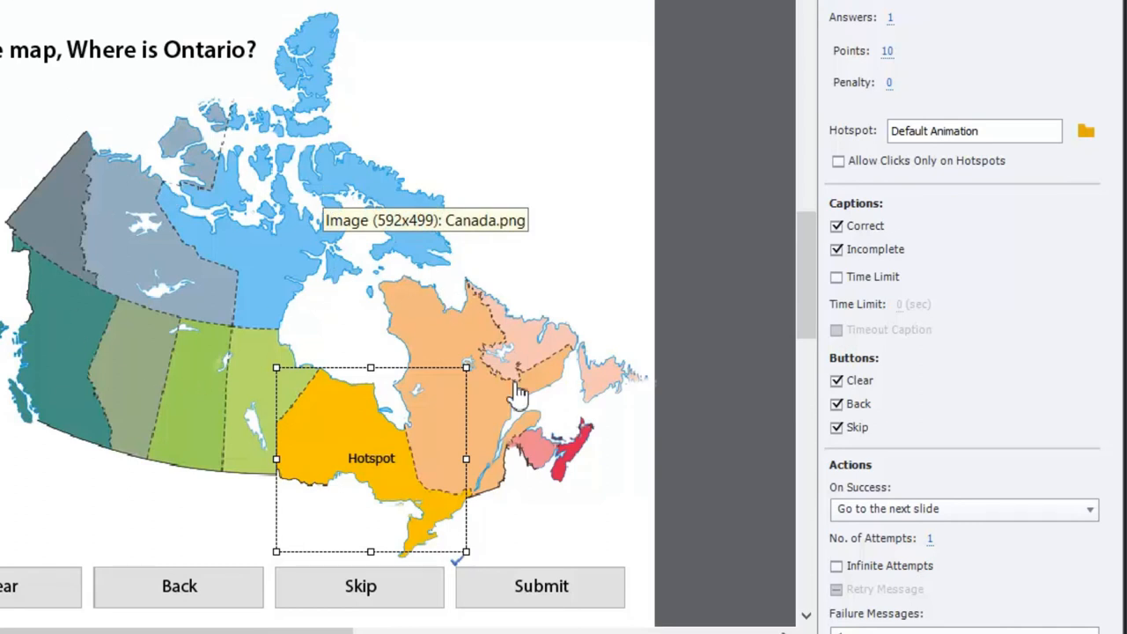
mouse_move(370, 528)
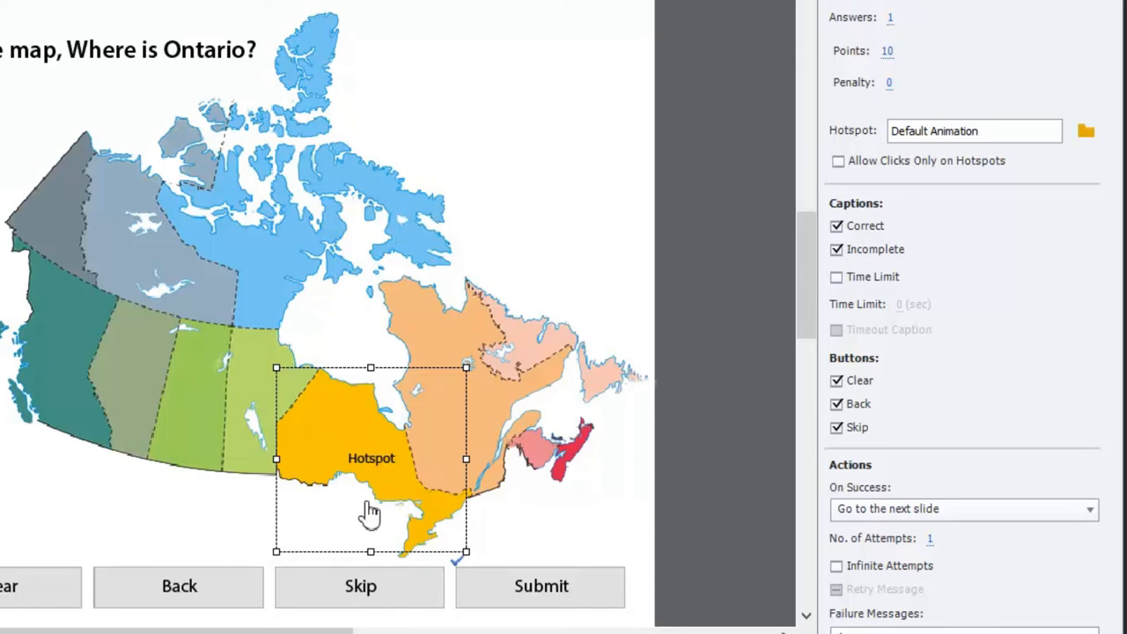
mouse_move(880, 226)
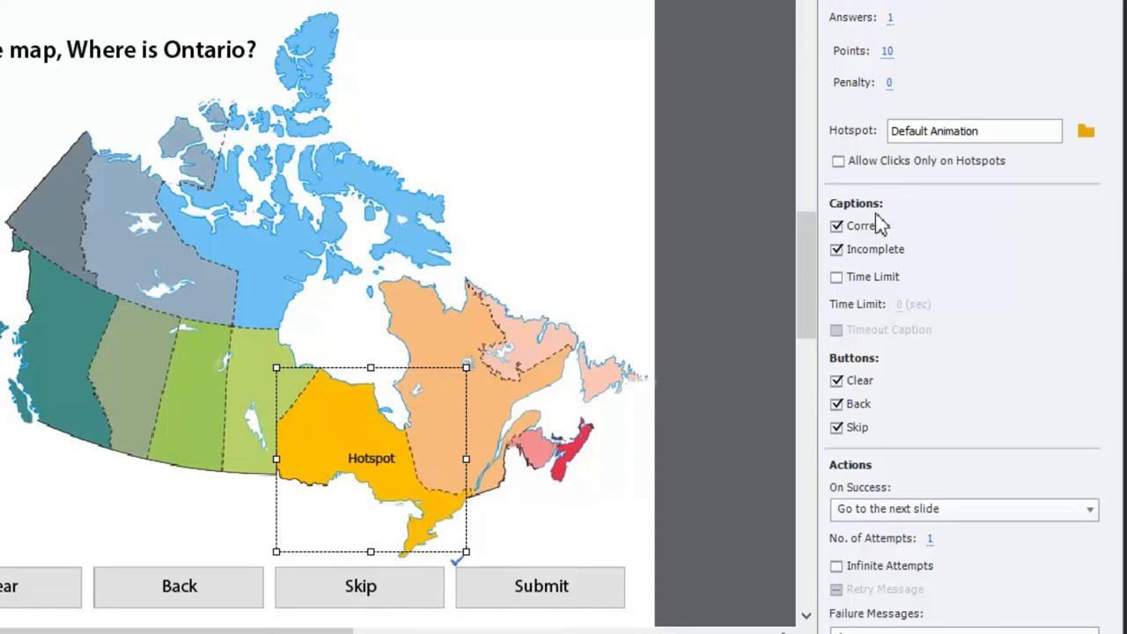
mouse_move(881, 232)
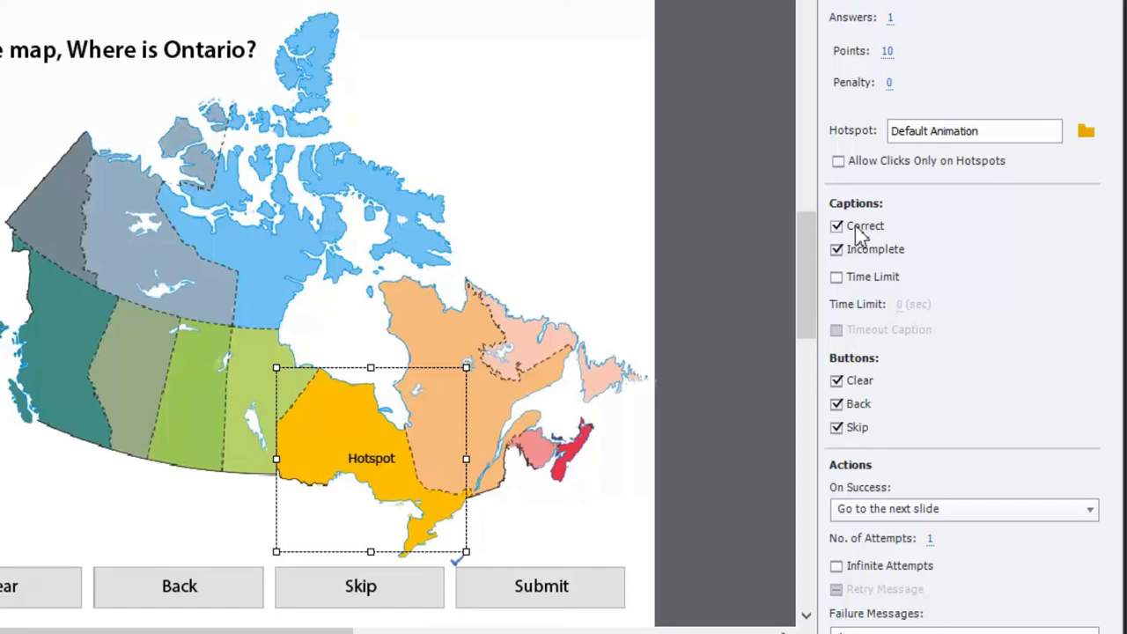
mouse_move(898, 254)
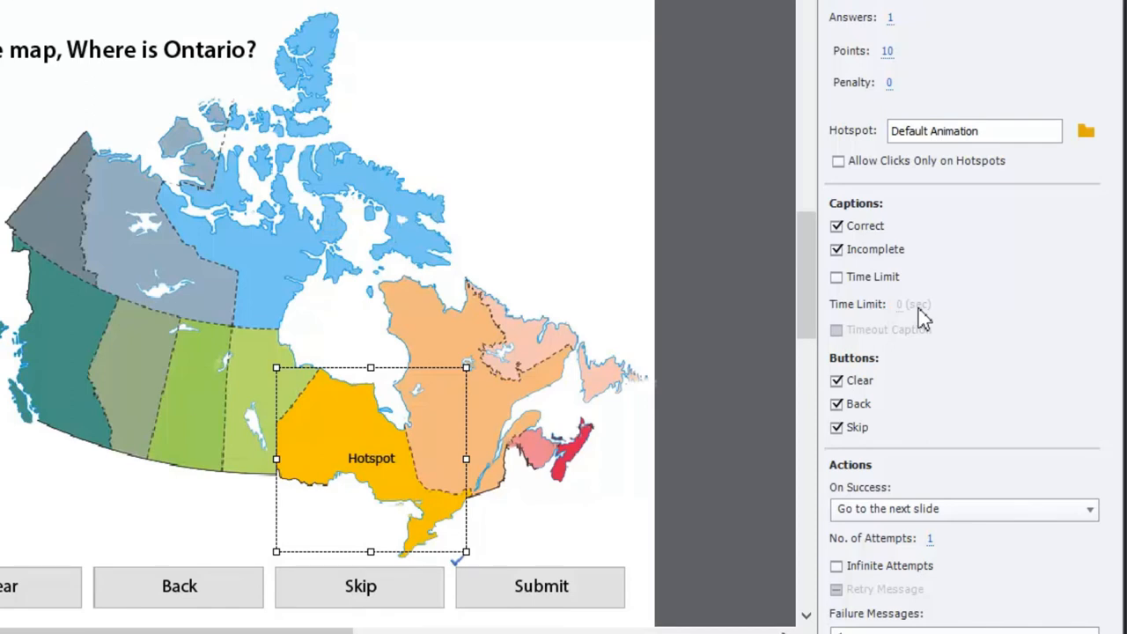
Turn off the Skip button so only Submit remains, then review the correct-answer action
scroll("down", 3)
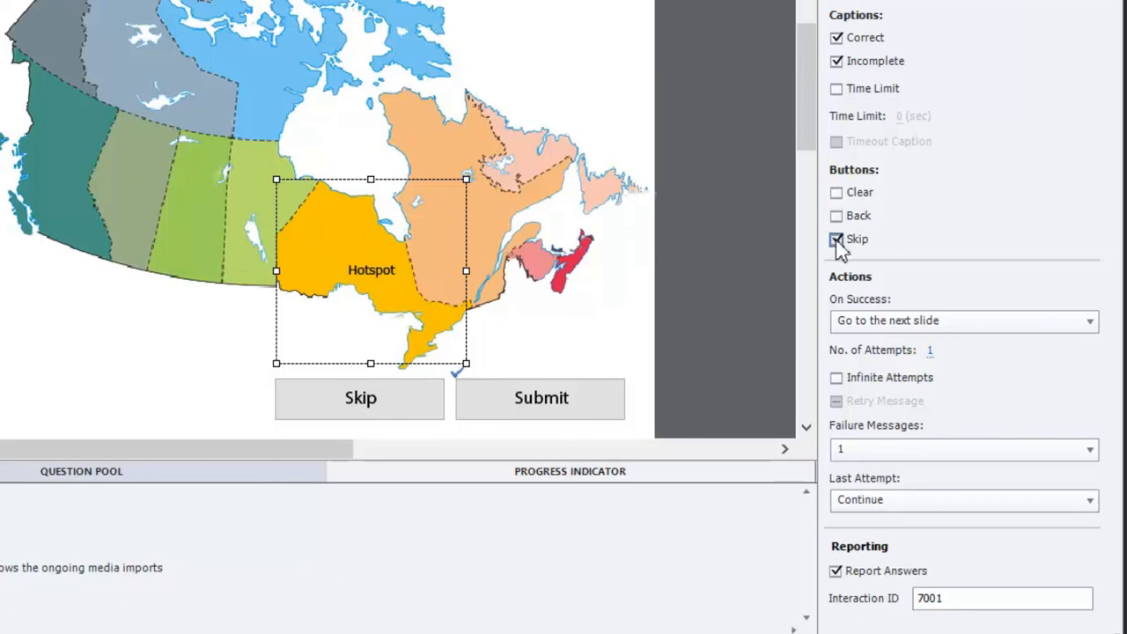
left_click(834, 240)
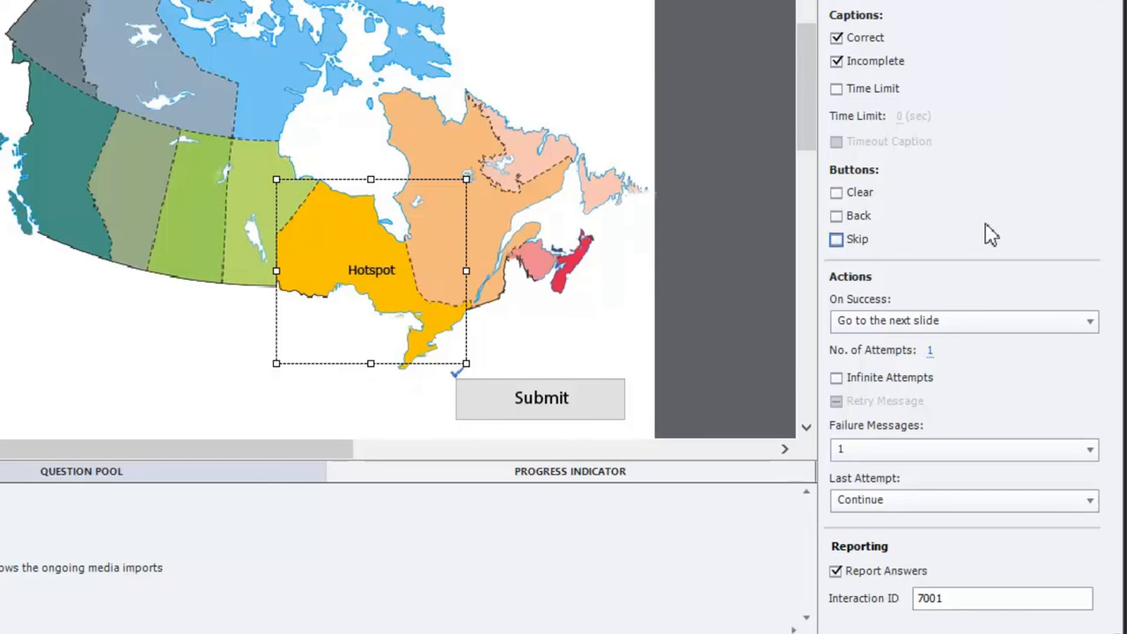
mouse_move(954, 324)
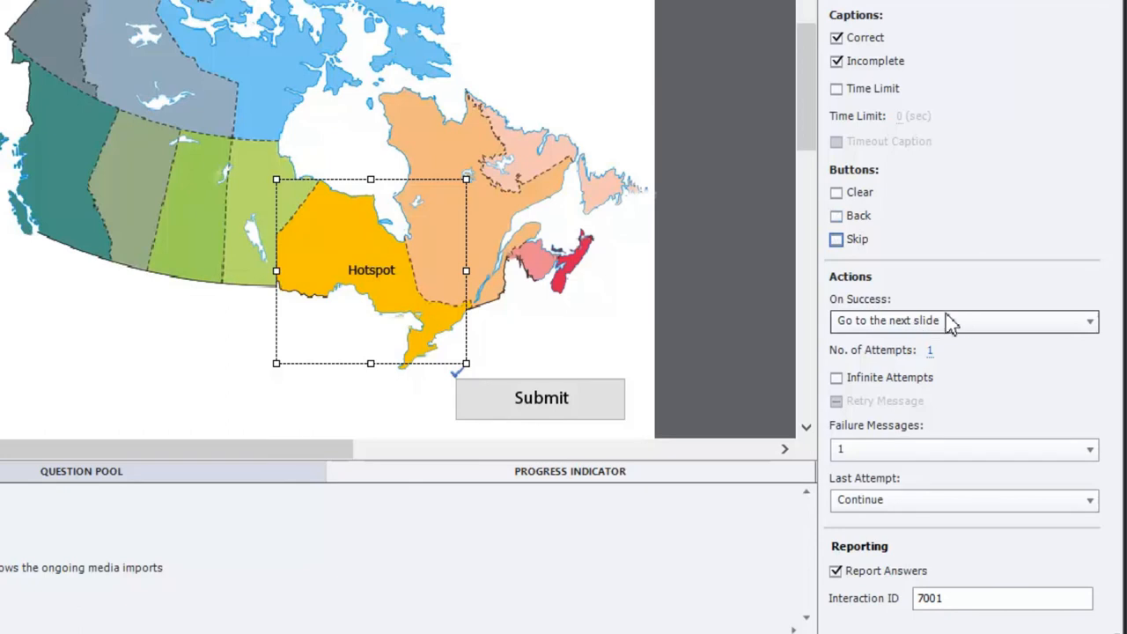
left_click(1089, 321)
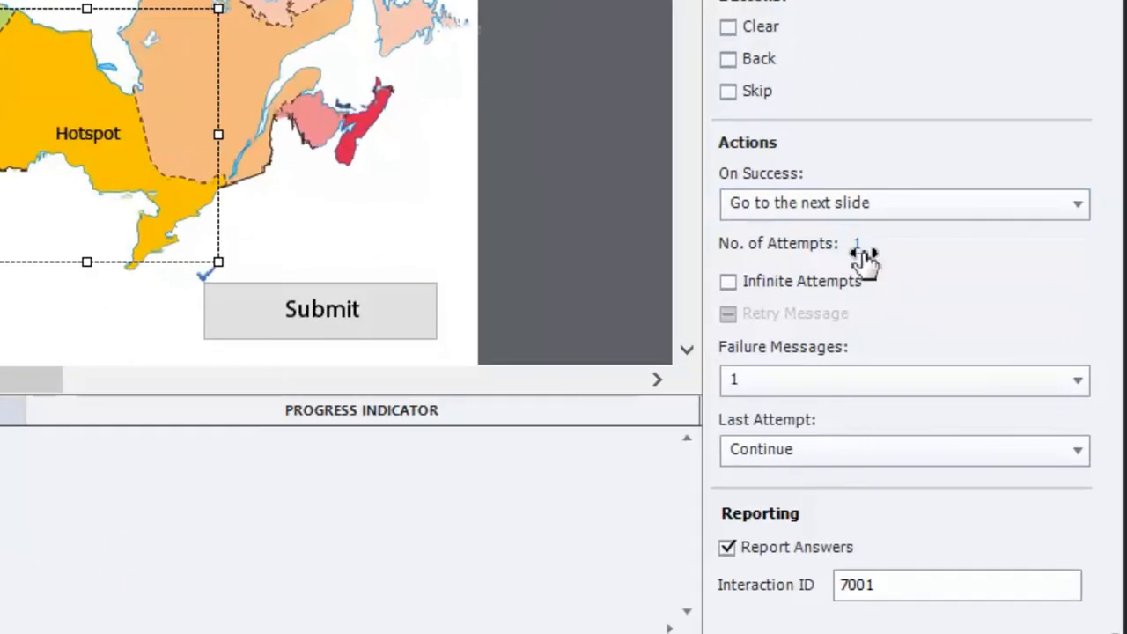
mouse_move(514, 27)
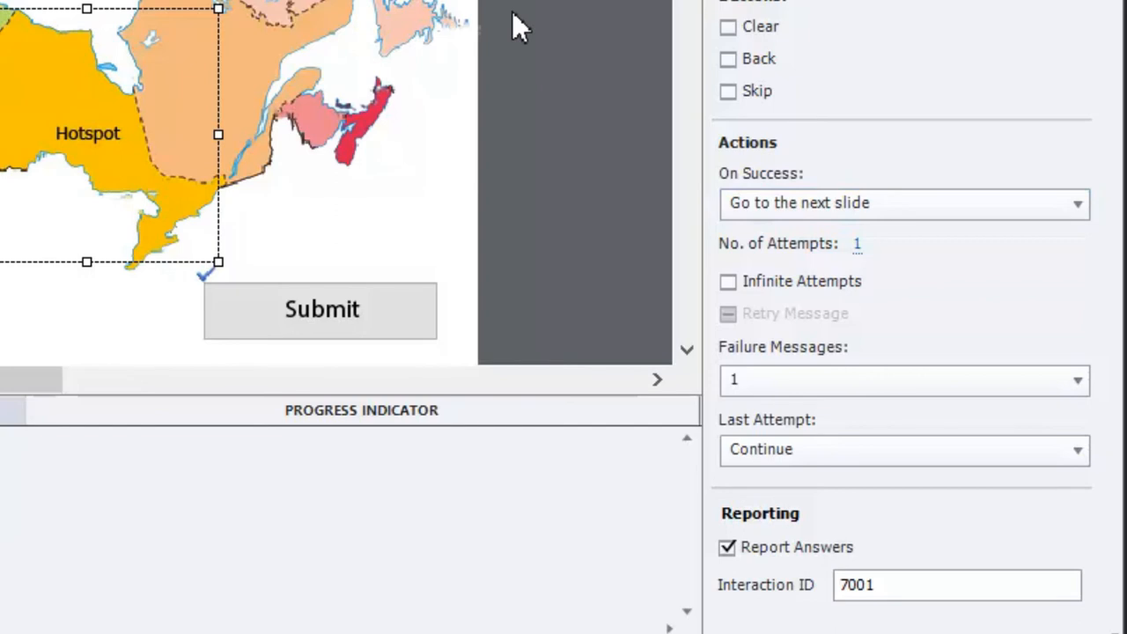
mouse_move(859, 250)
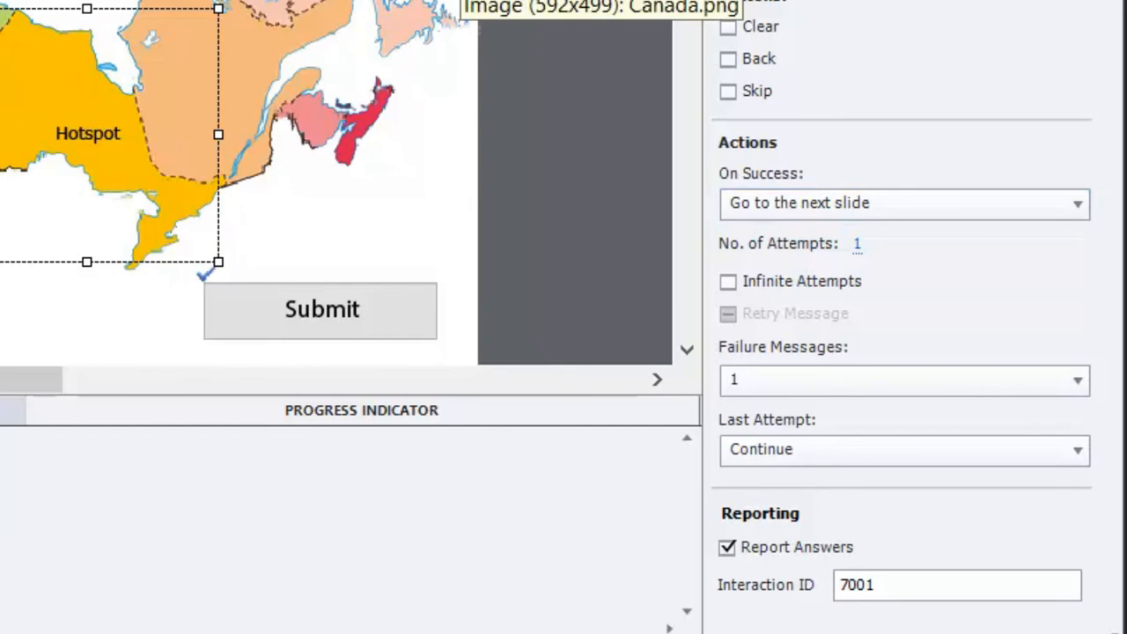
mouse_move(913, 391)
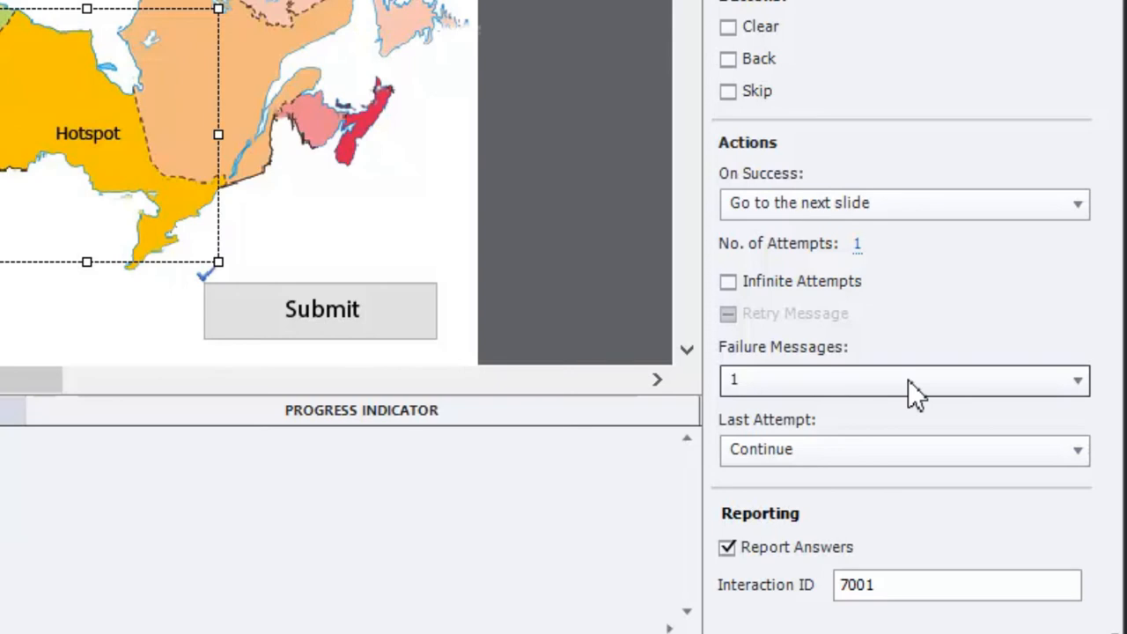
mouse_move(842, 334)
type("3")
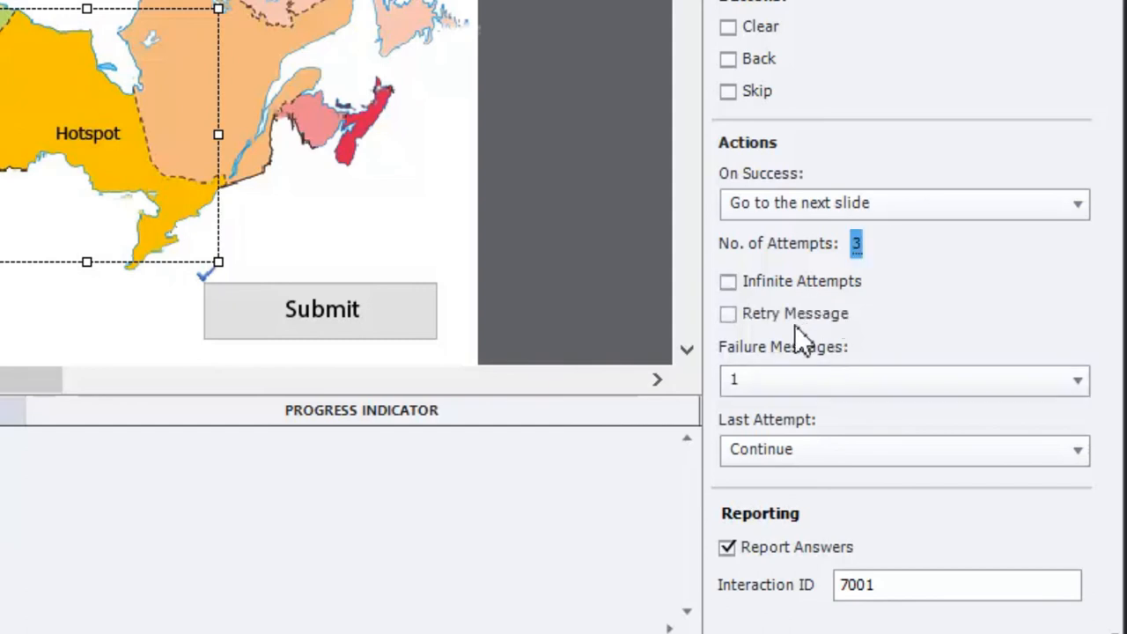
Switch off the retry message, show three failure messages, and choose the last-attempt action
left_click(728, 313)
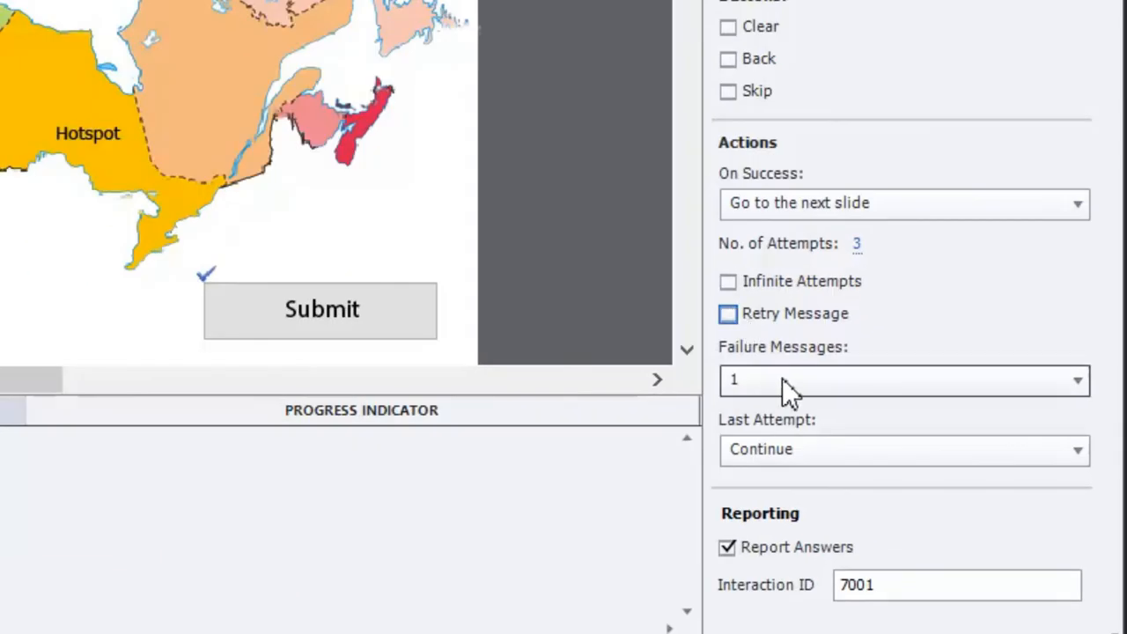
left_click(1076, 381)
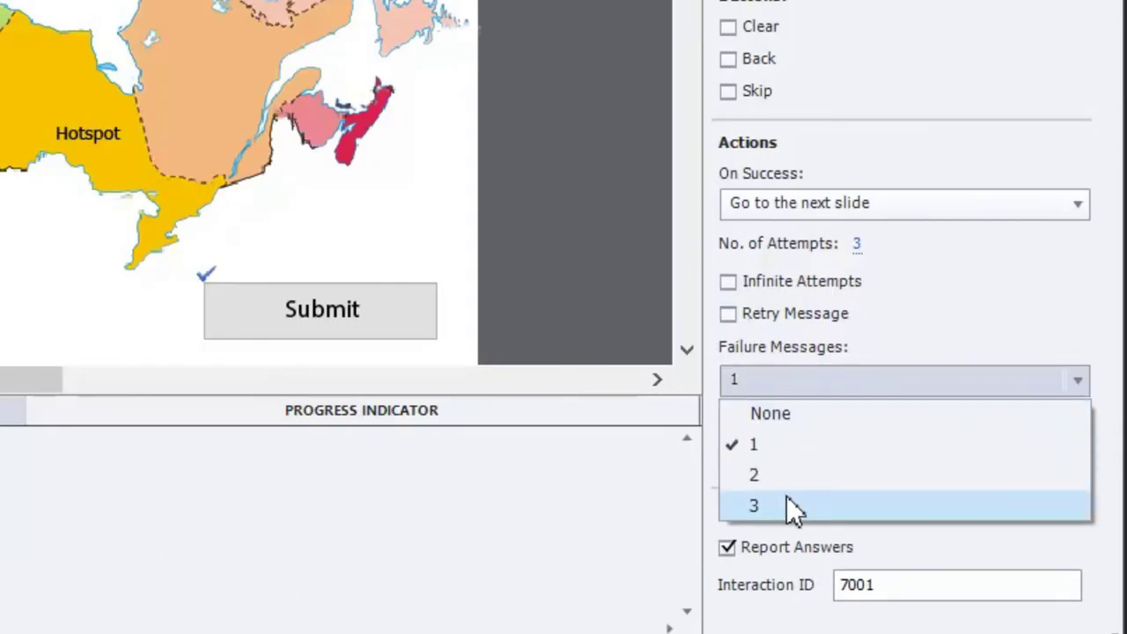
left_click(754, 505)
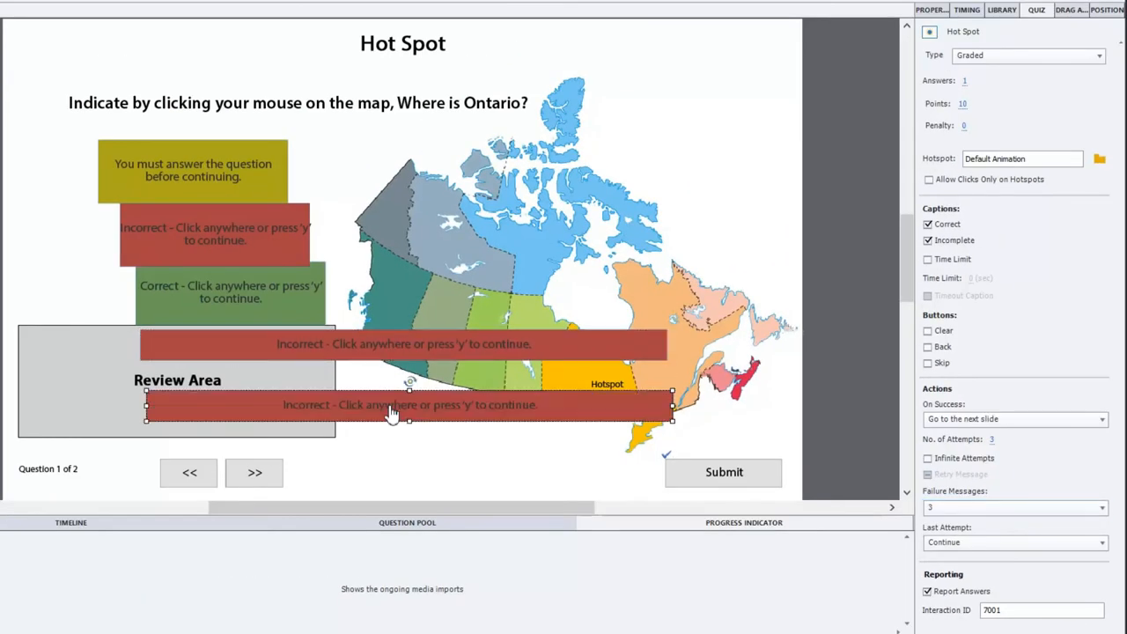
mouse_move(383, 435)
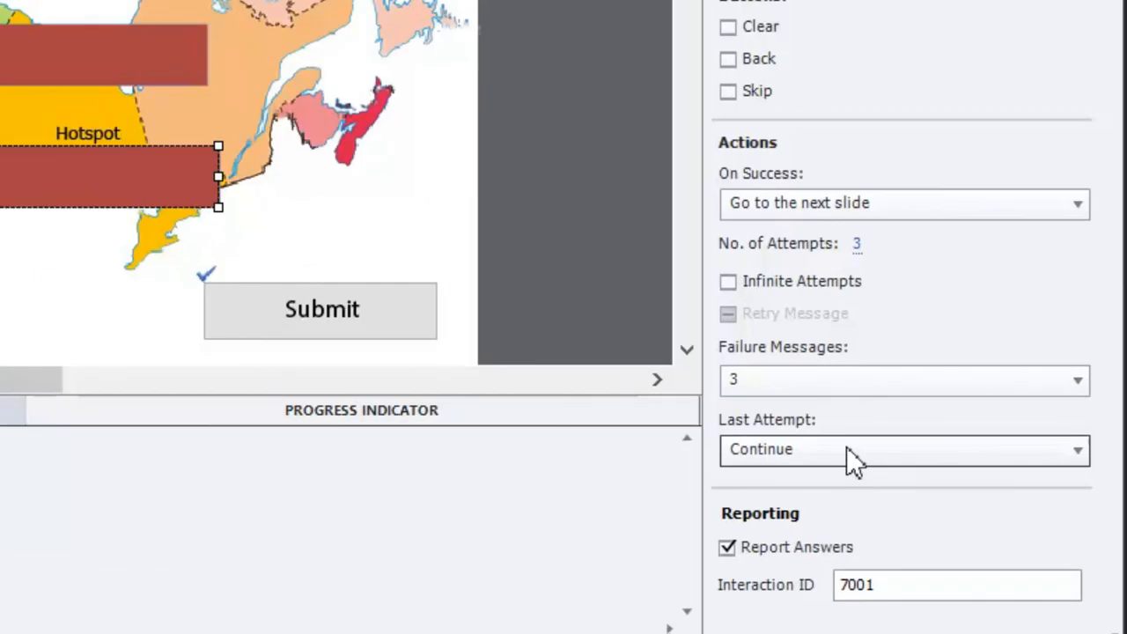
left_click(1078, 451)
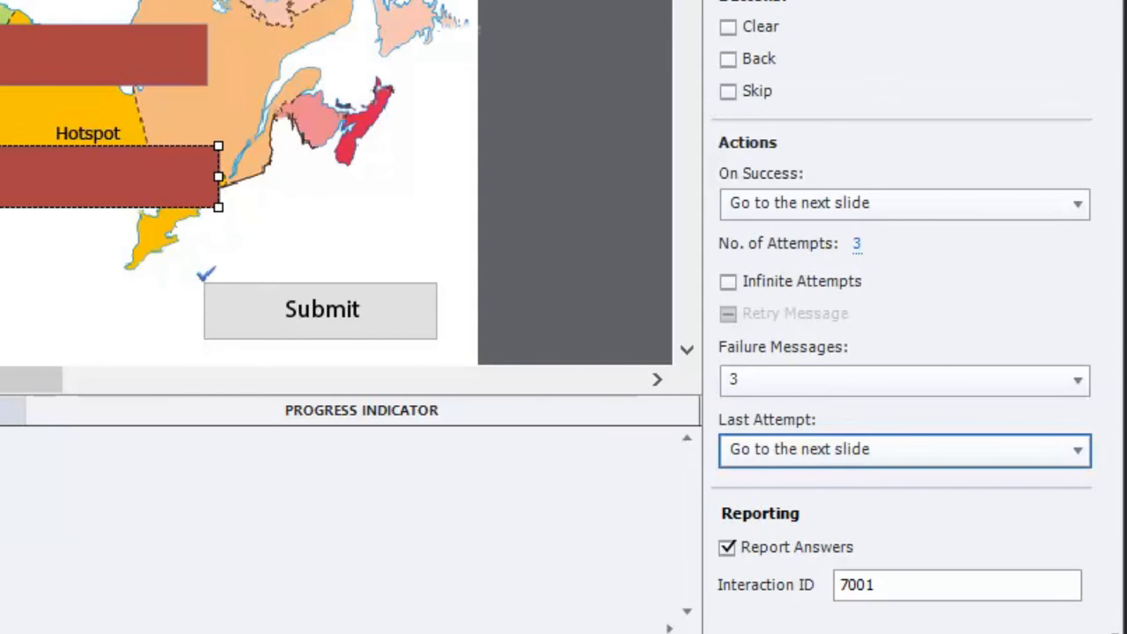
mouse_move(698, 430)
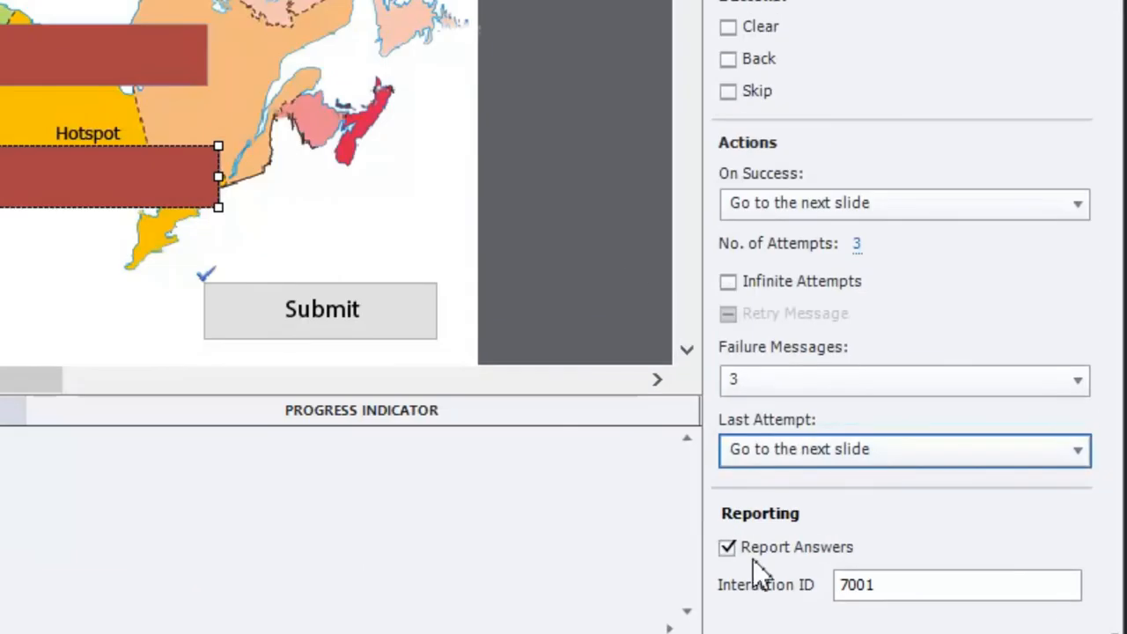
mouse_move(801, 585)
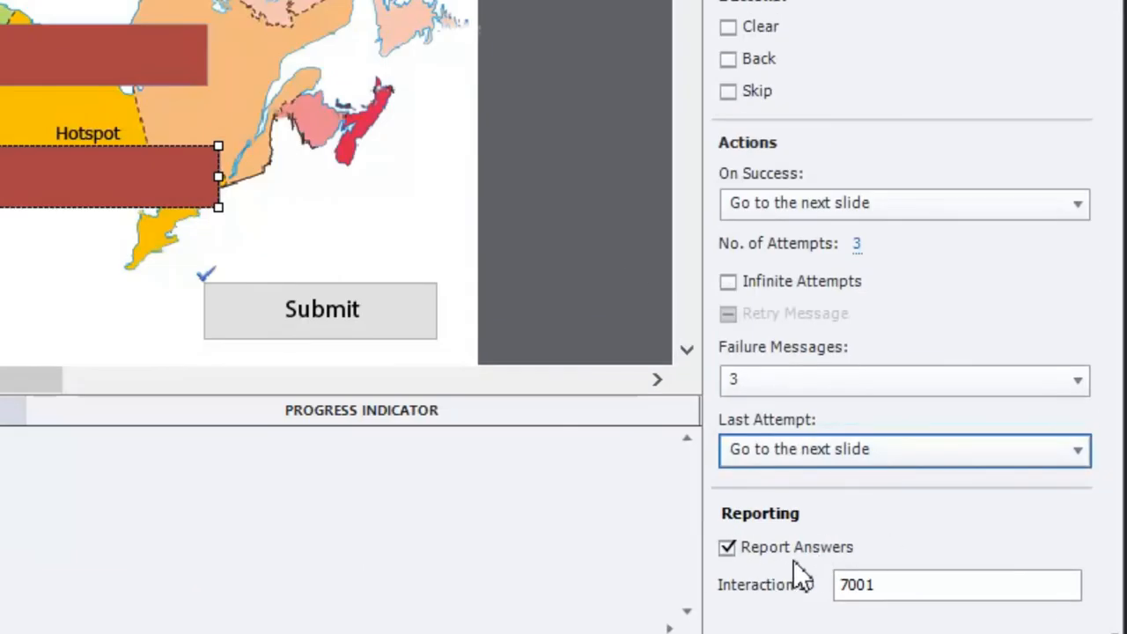
mouse_move(861, 556)
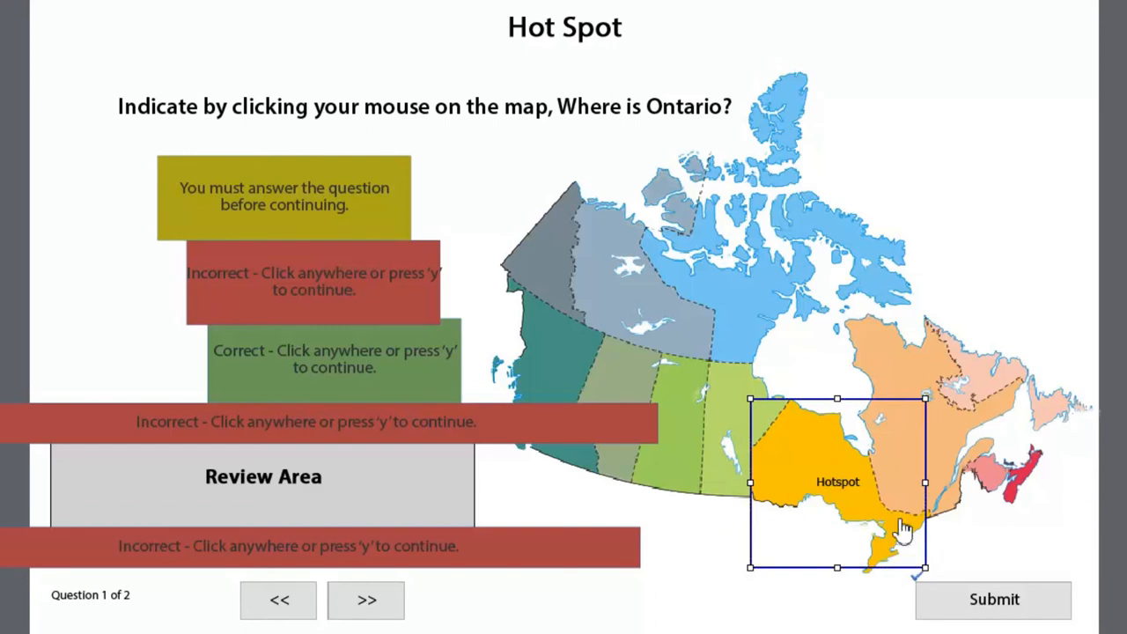
mouse_move(978, 461)
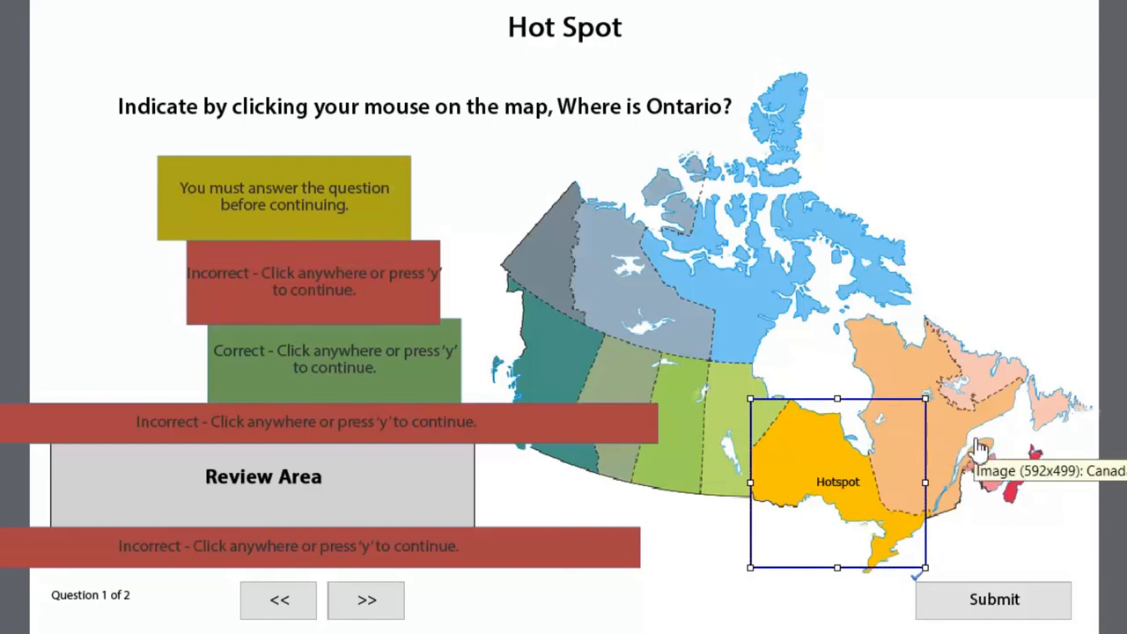
mouse_move(883, 416)
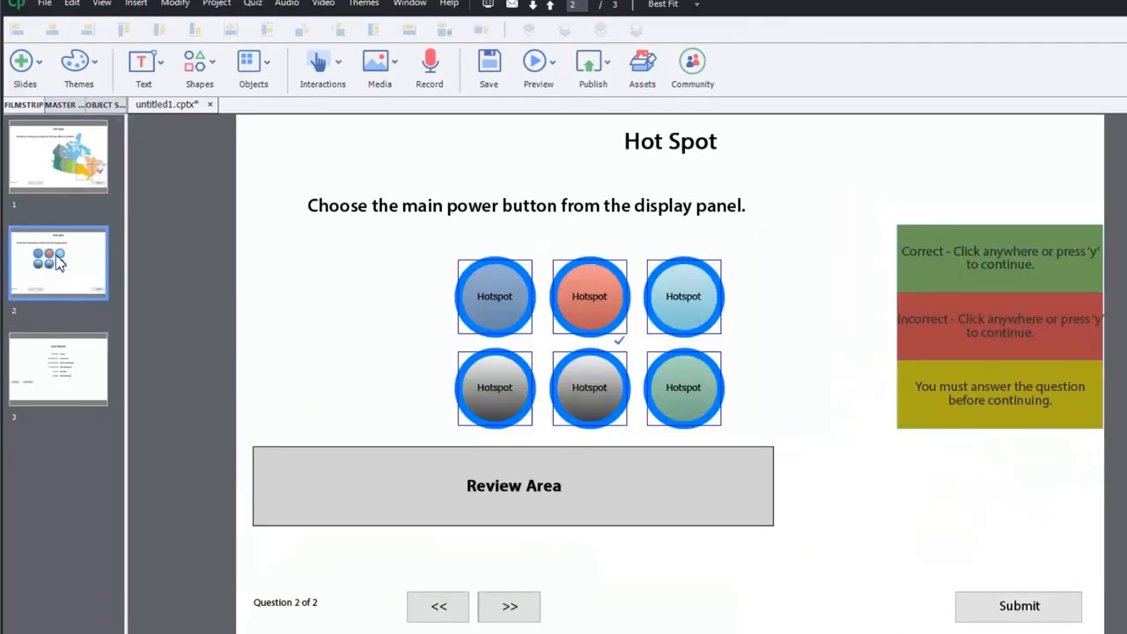
mouse_move(724, 325)
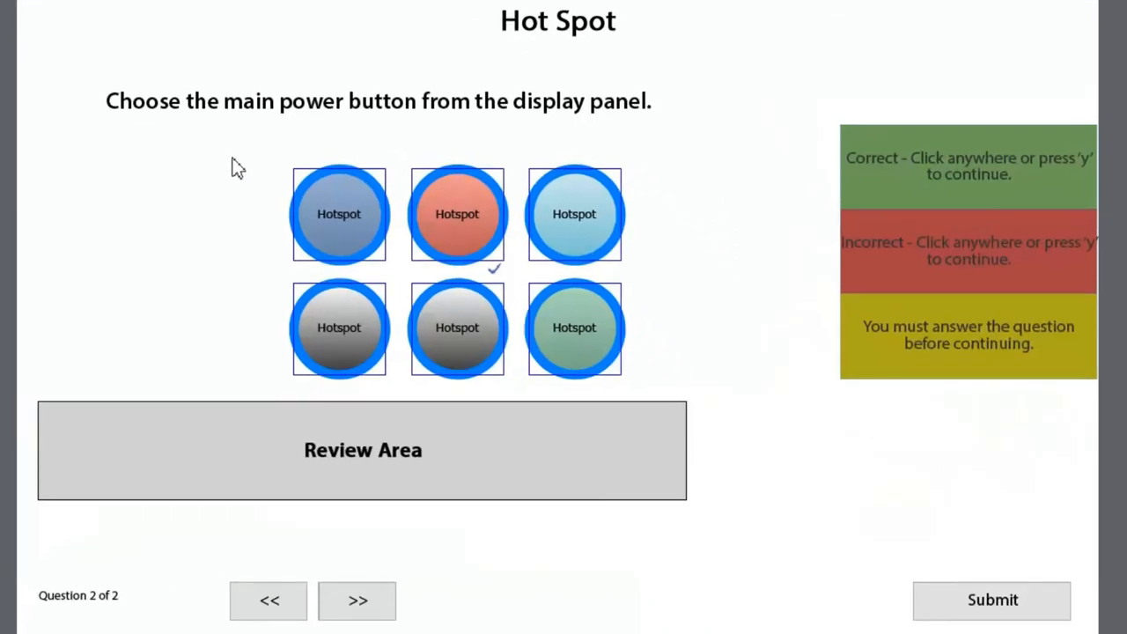
mouse_move(472, 167)
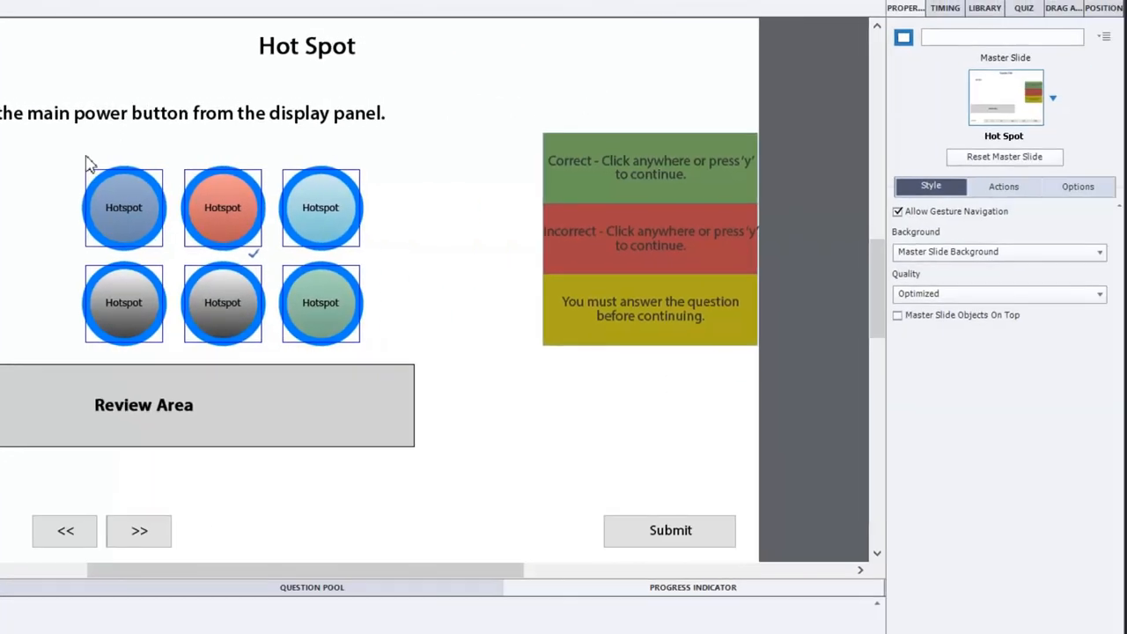
mouse_move(208, 193)
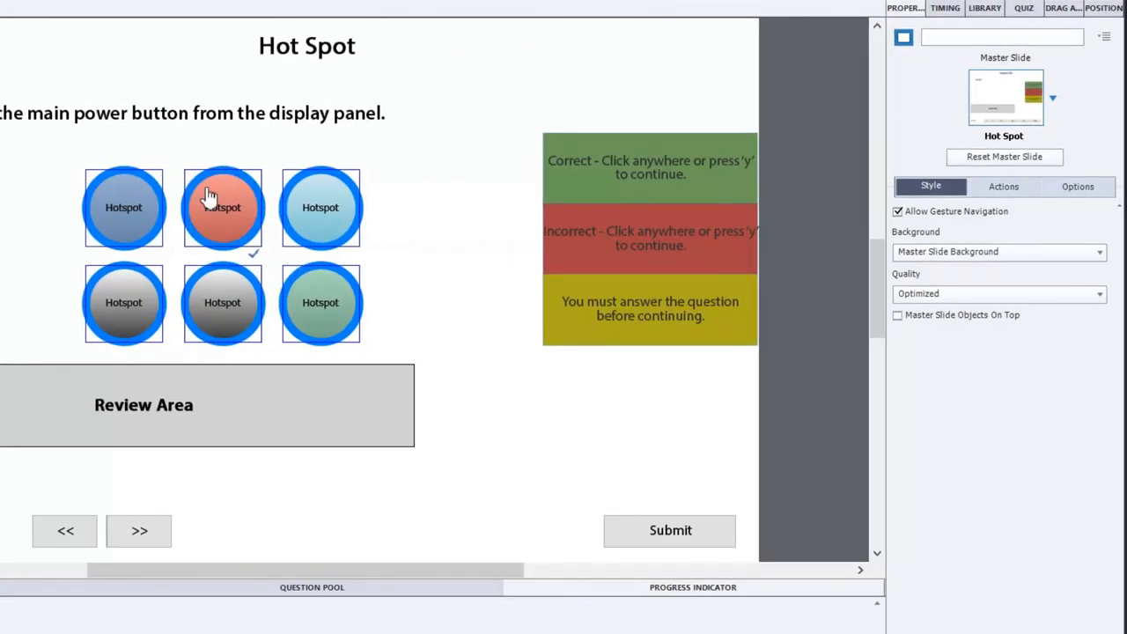
mouse_move(232, 215)
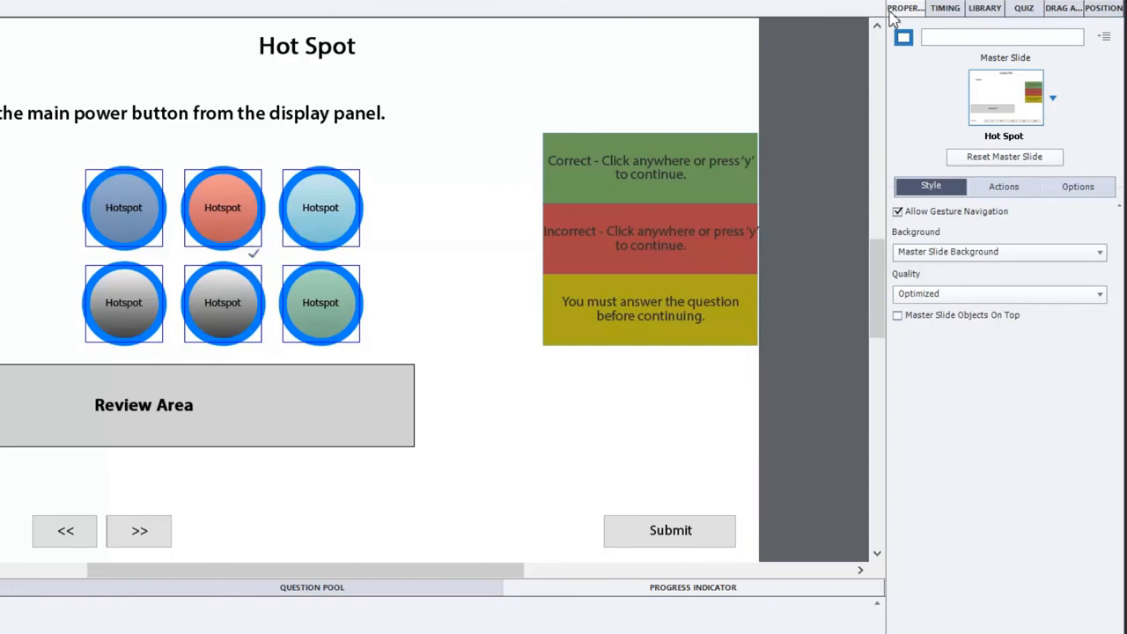
Mark the red hotspot as the correct answer and set its stroke width to 0
left_click(320, 208)
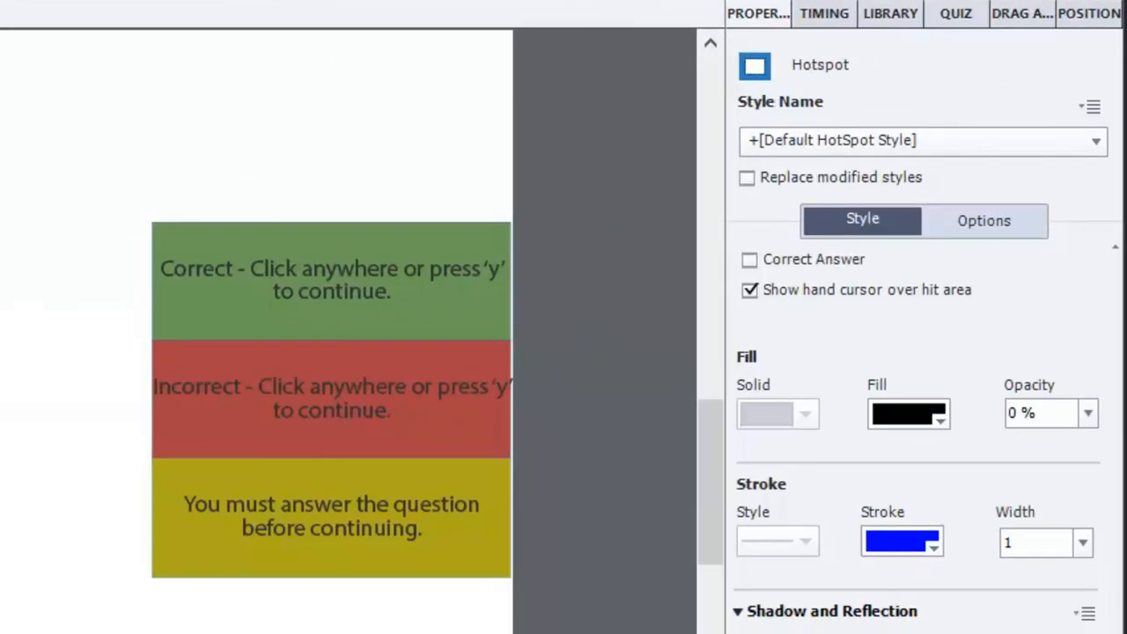
left_click(750, 259)
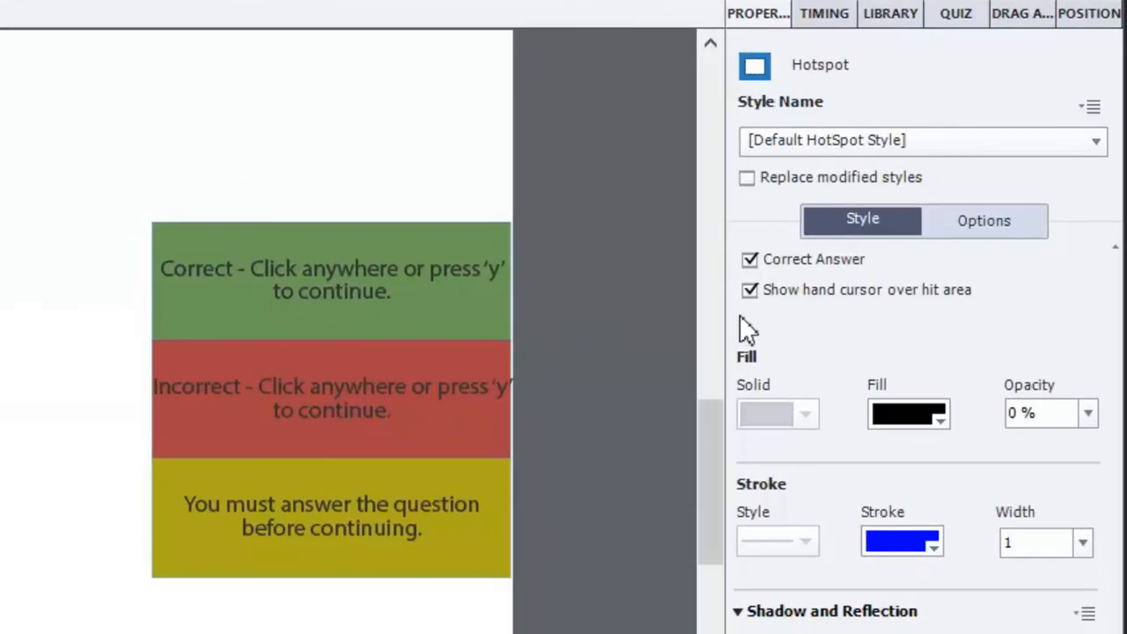
mouse_move(985, 313)
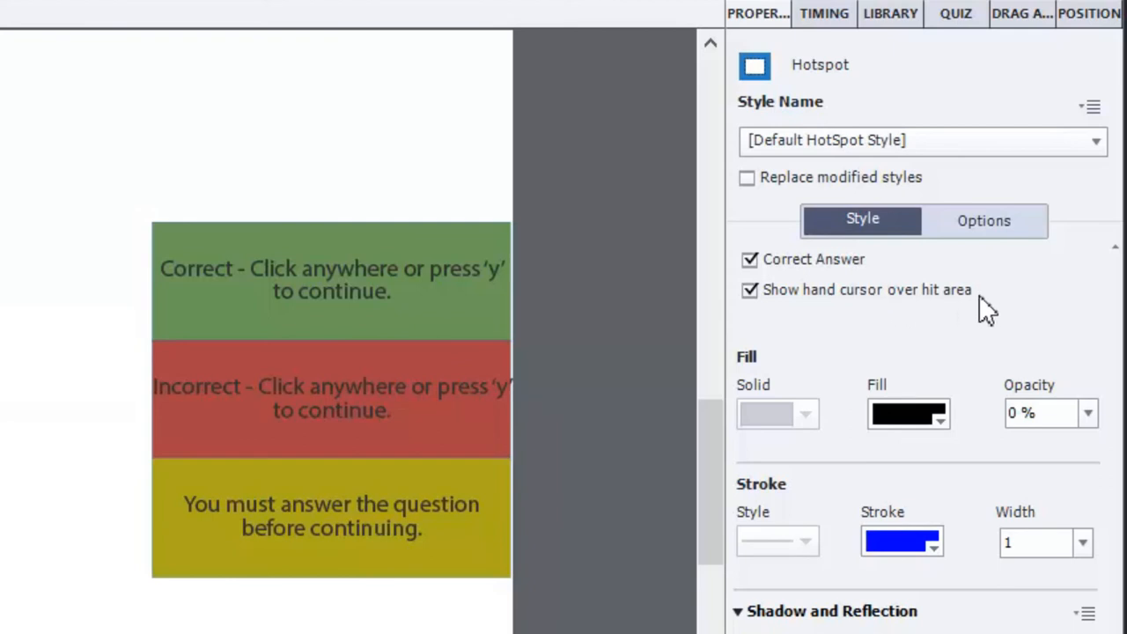
mouse_move(905, 345)
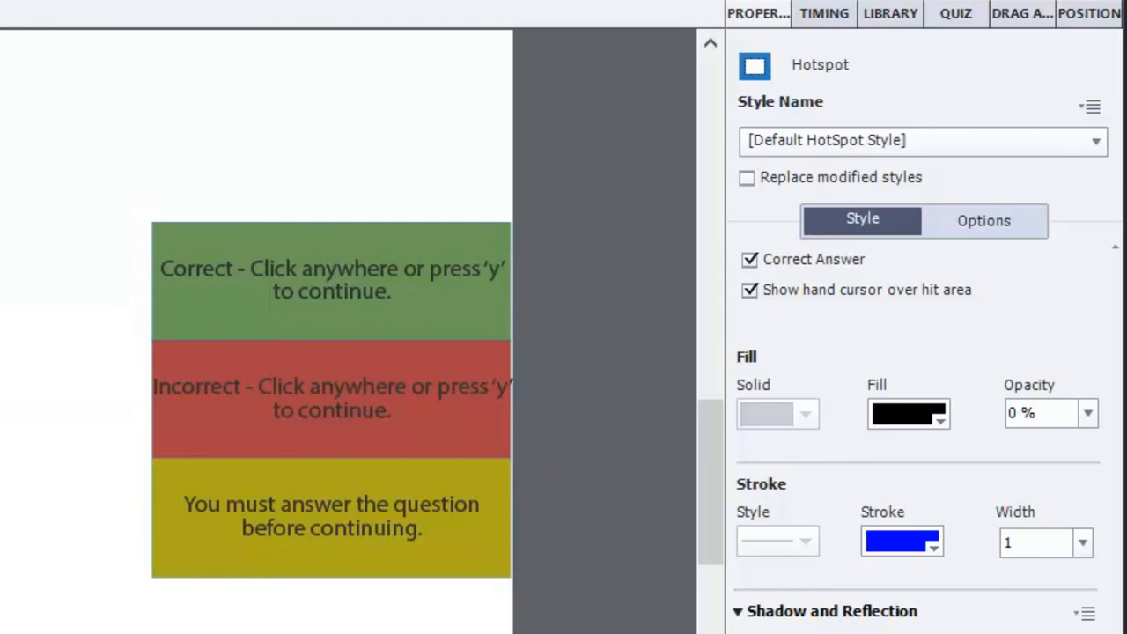
left_click(750, 258)
type("0")
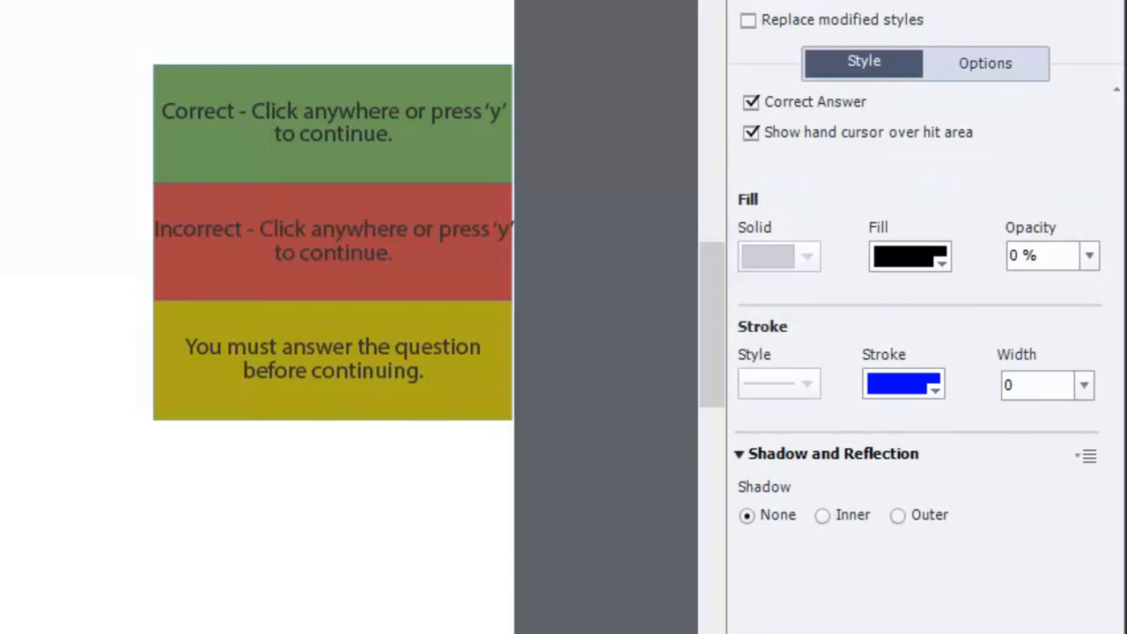
mouse_move(970, 157)
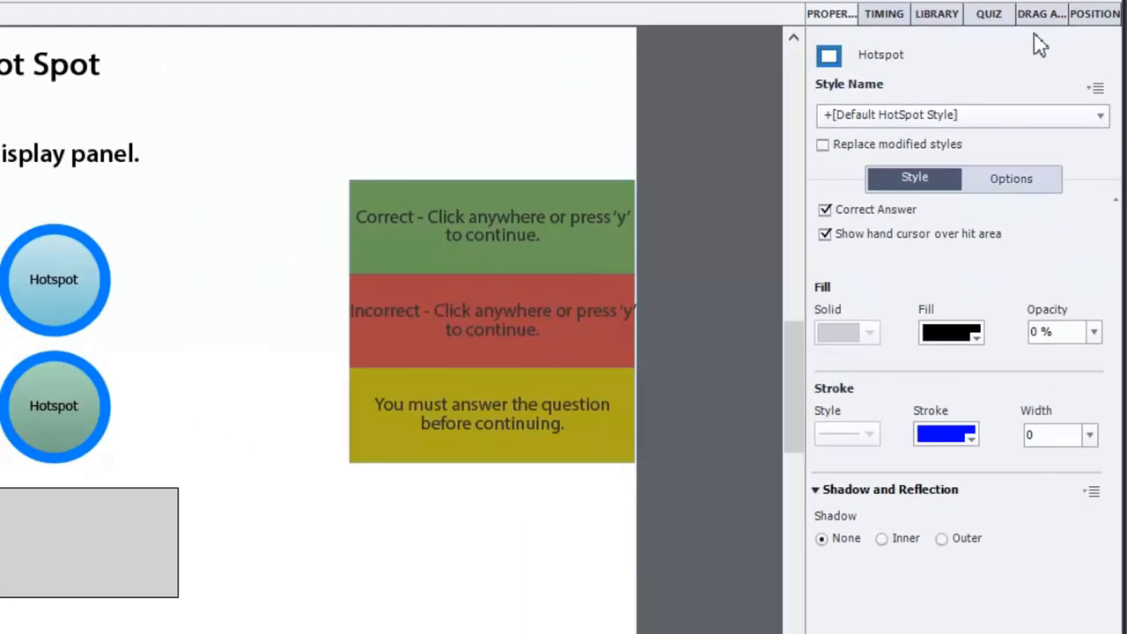
Enable a Try again retry message, move its caption below the others, and advance after the last attempt
left_click(989, 14)
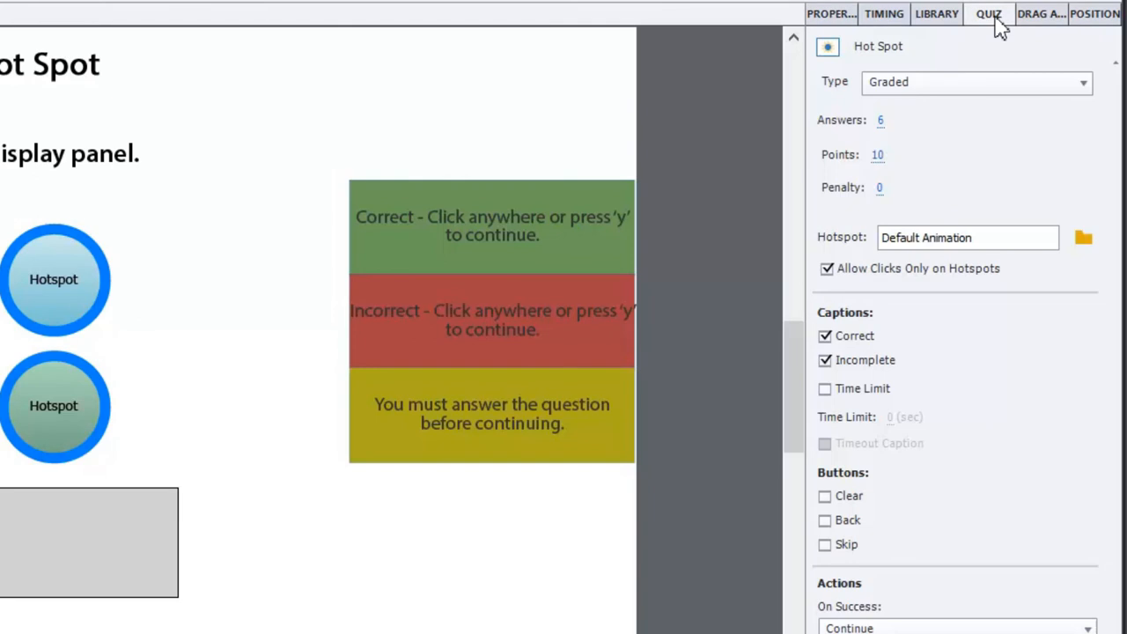
mouse_move(908, 160)
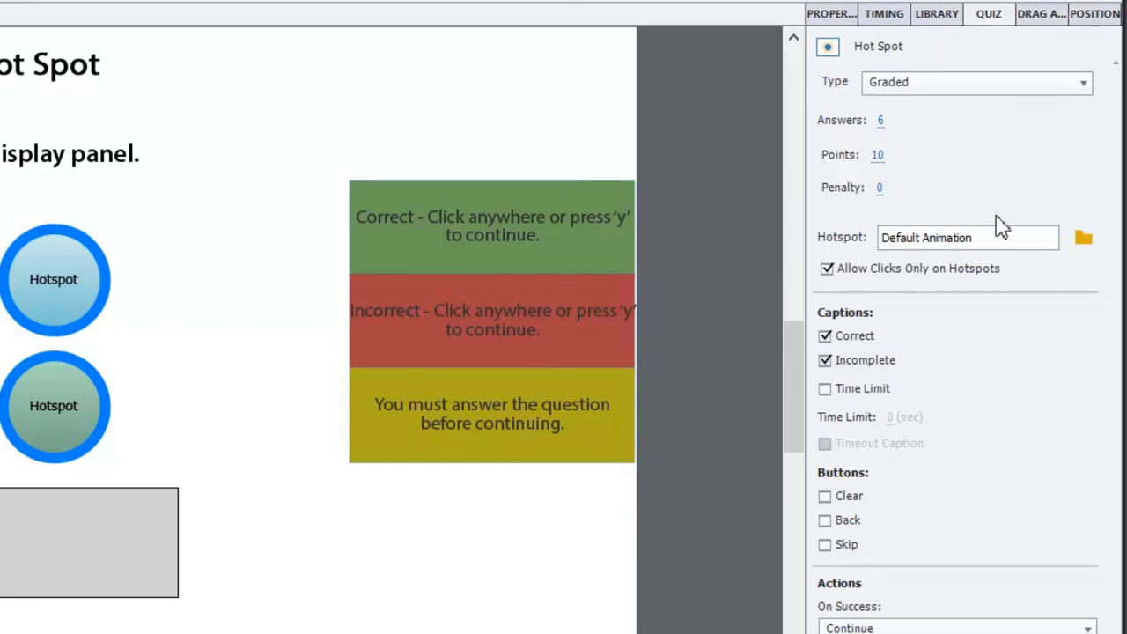
mouse_move(989, 204)
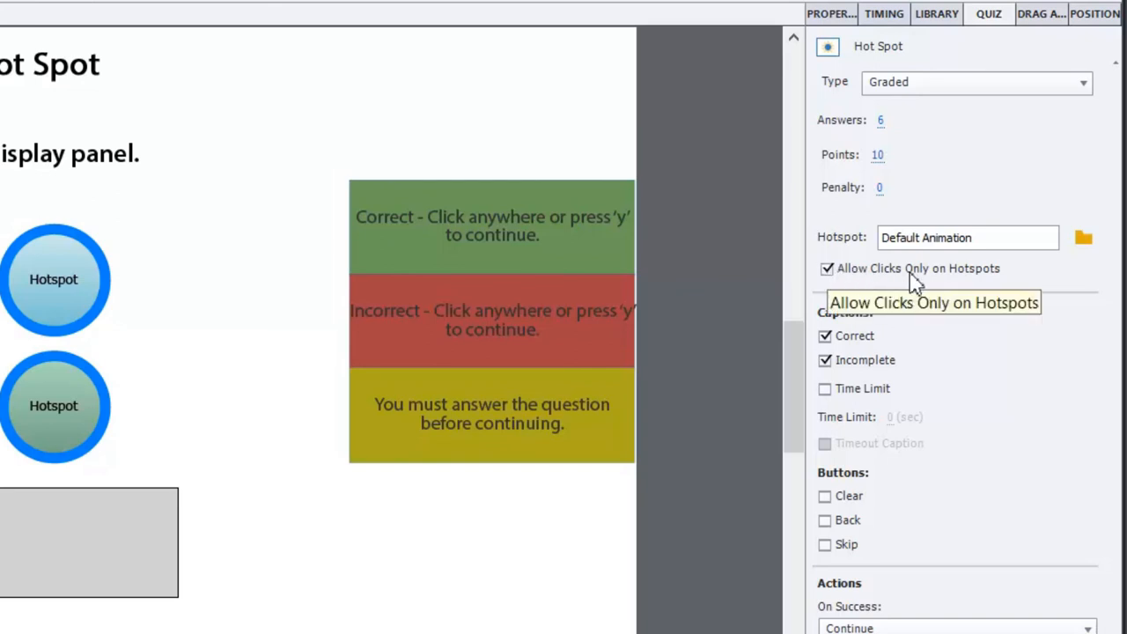
mouse_move(852, 295)
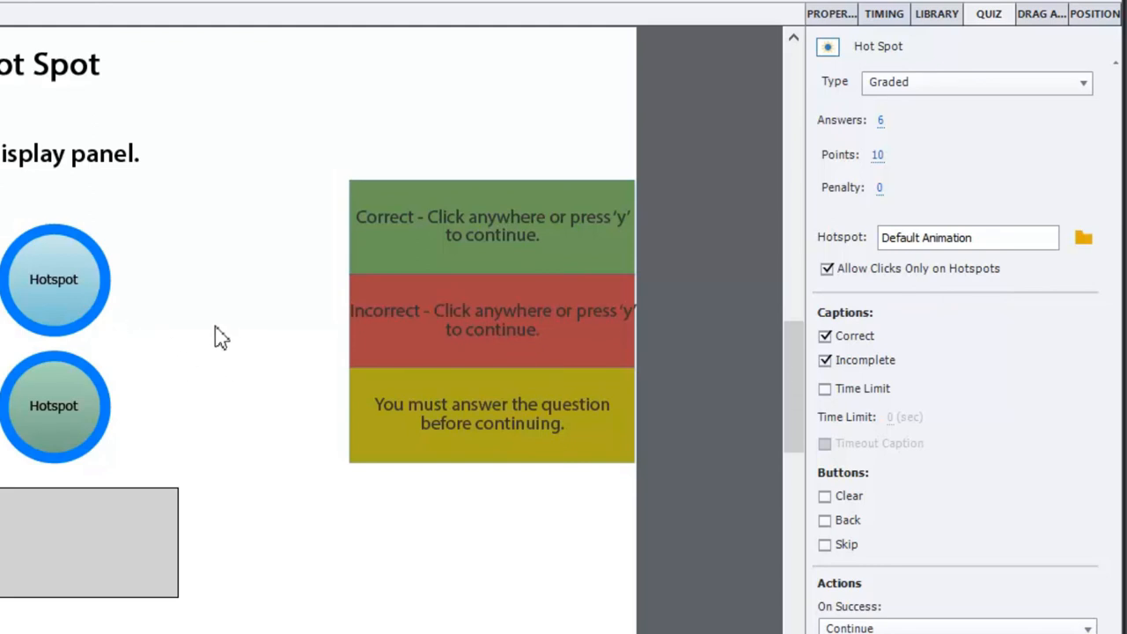
mouse_move(183, 313)
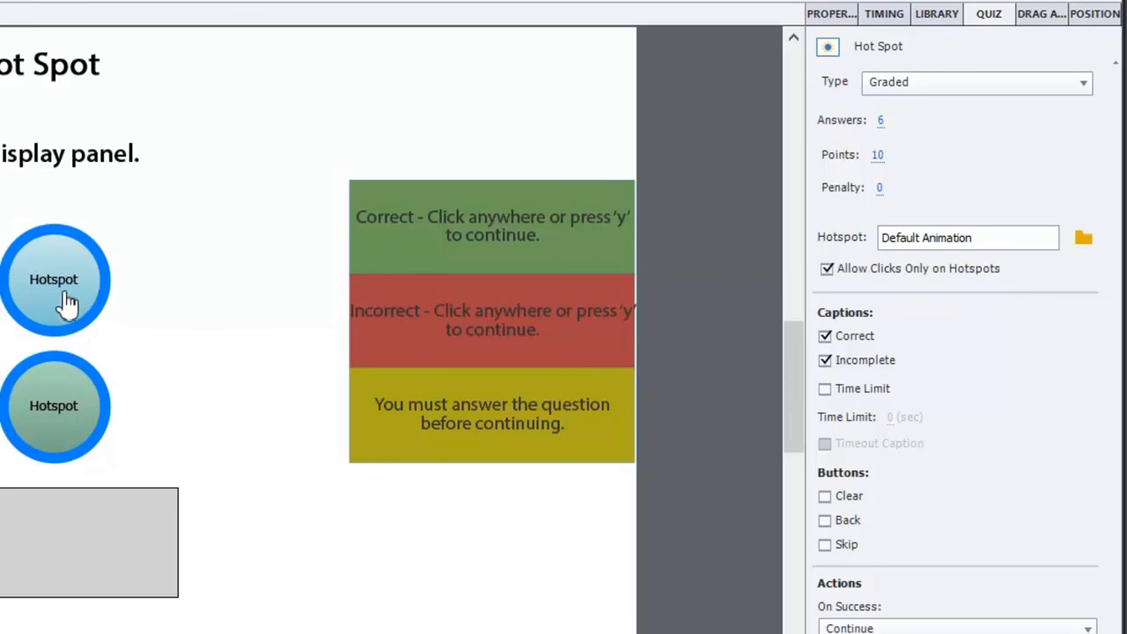
mouse_move(905, 476)
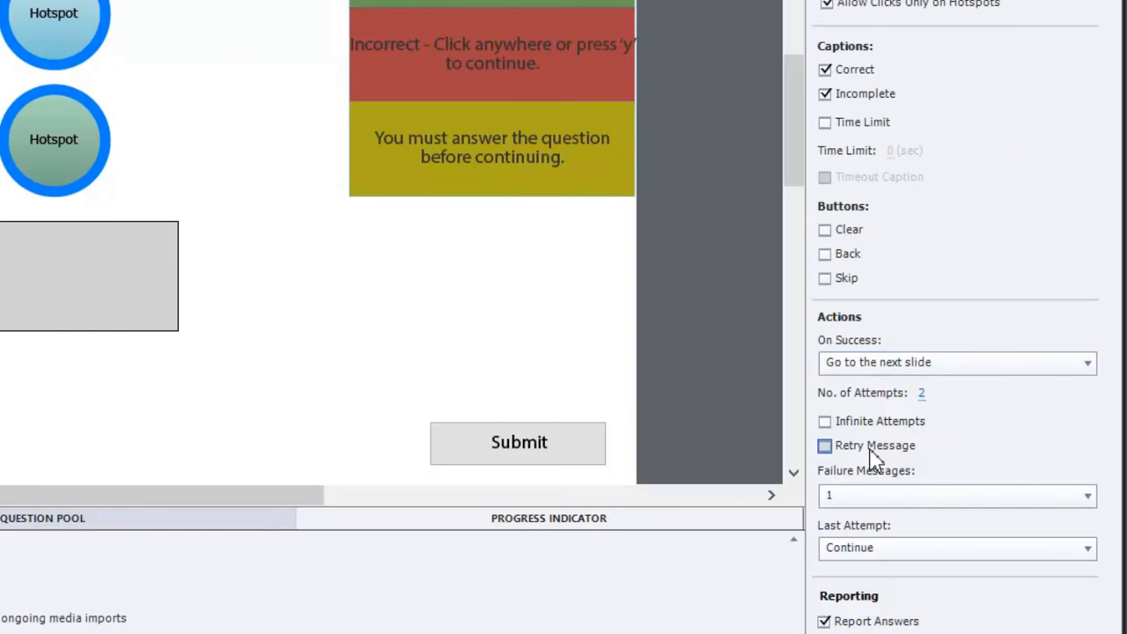
left_click(822, 446)
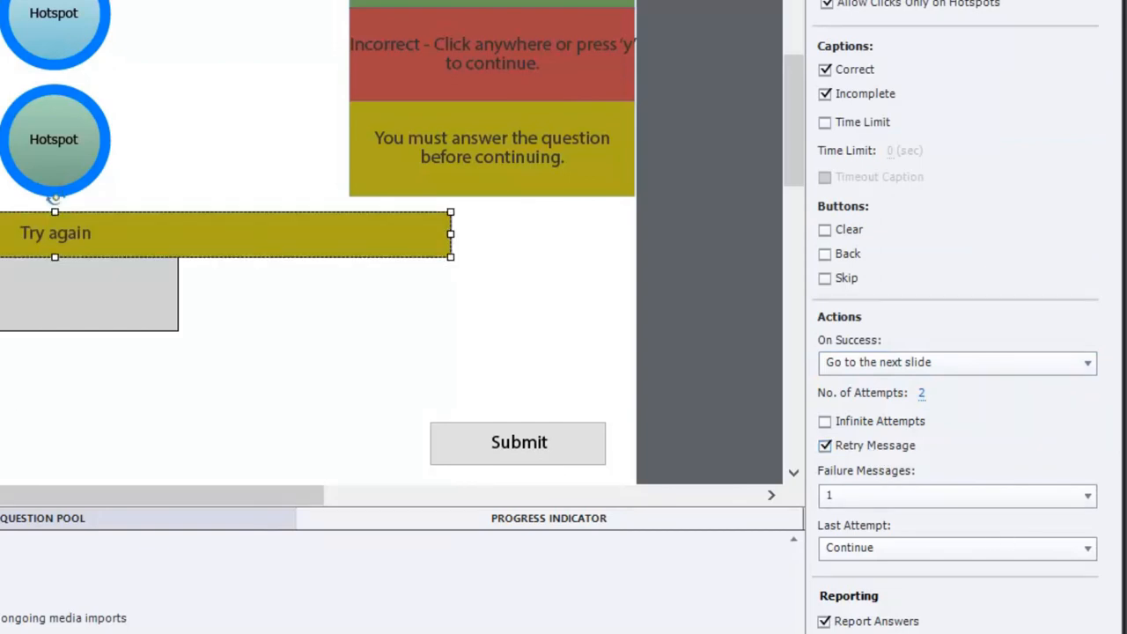
left_click_drag(220, 232, 323, 268)
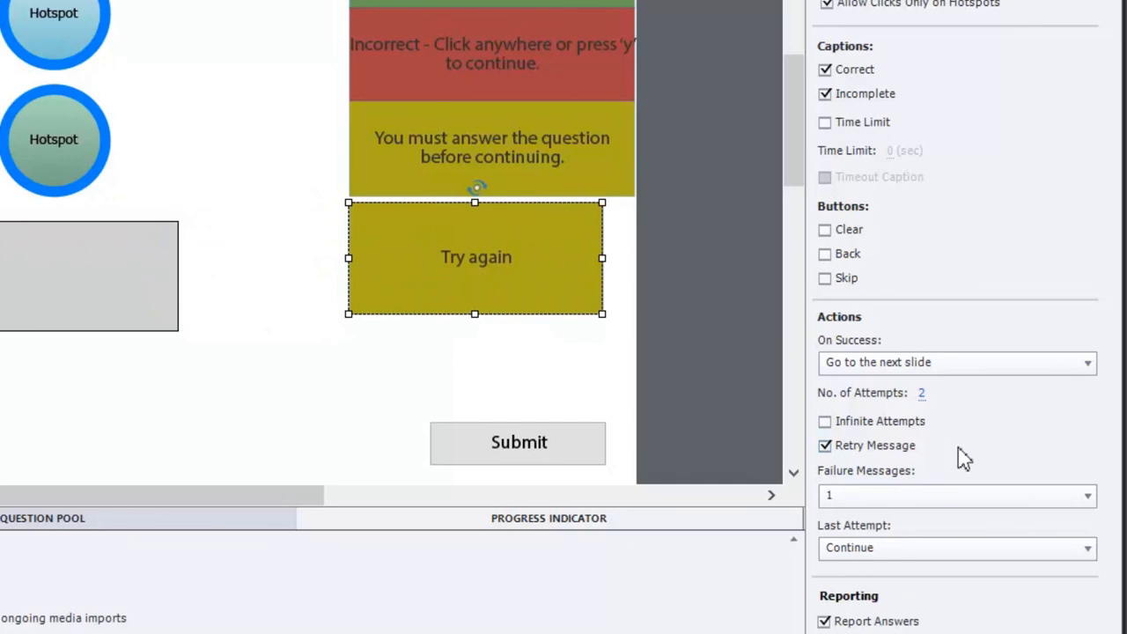
left_click(958, 548)
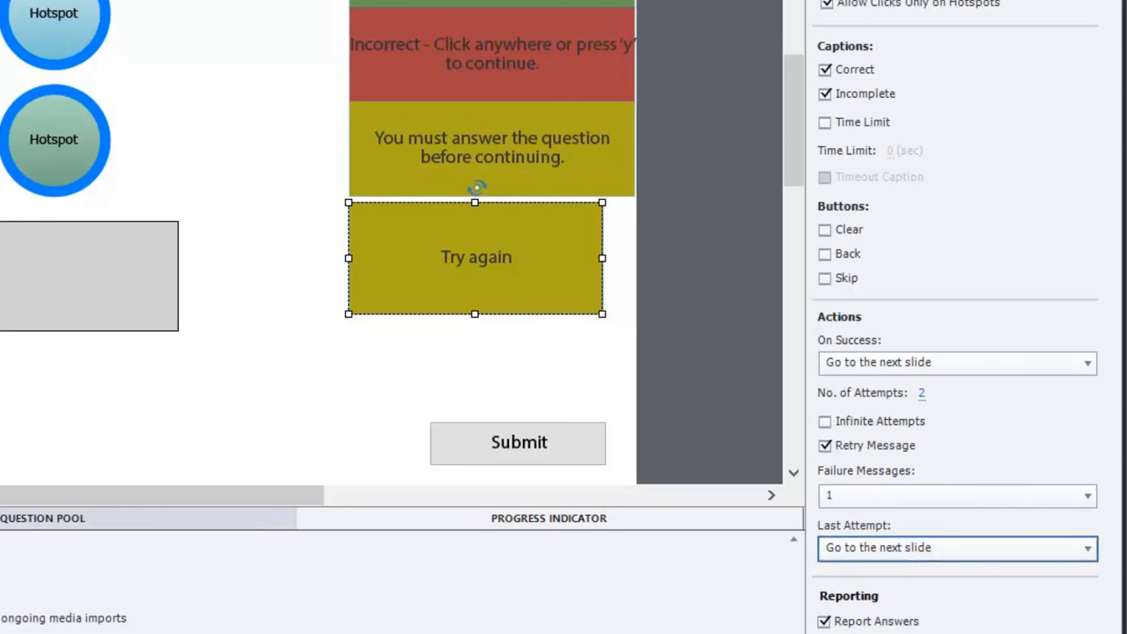
mouse_move(169, 21)
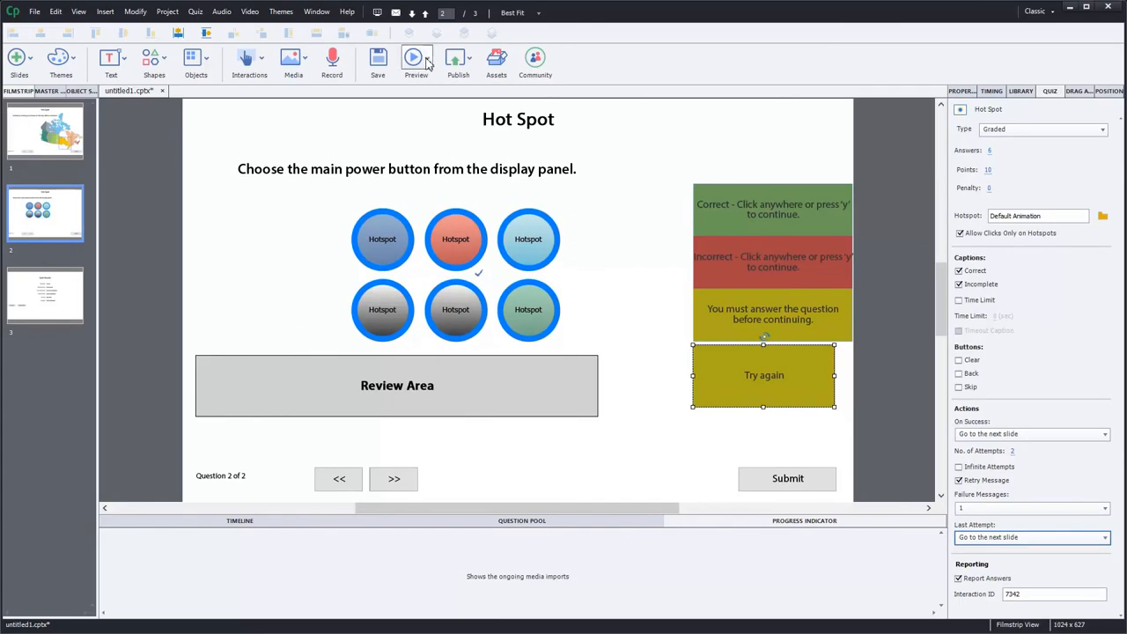
Start from the Ontario map slide and launch the HTML5 in Browser preview
left_click(46, 133)
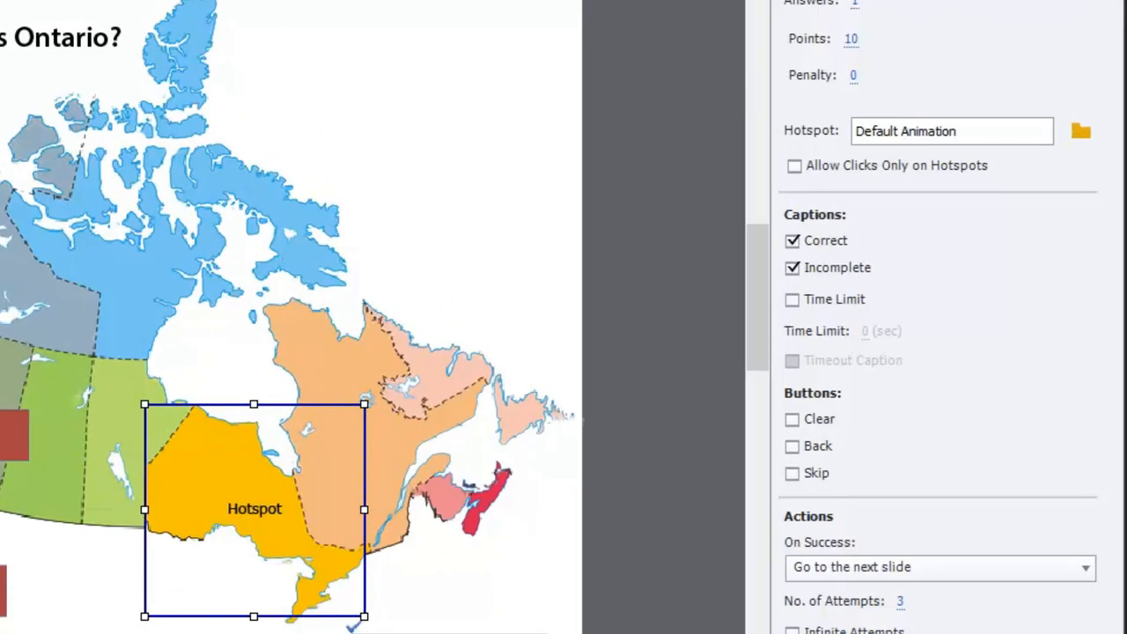
left_click(895, 66)
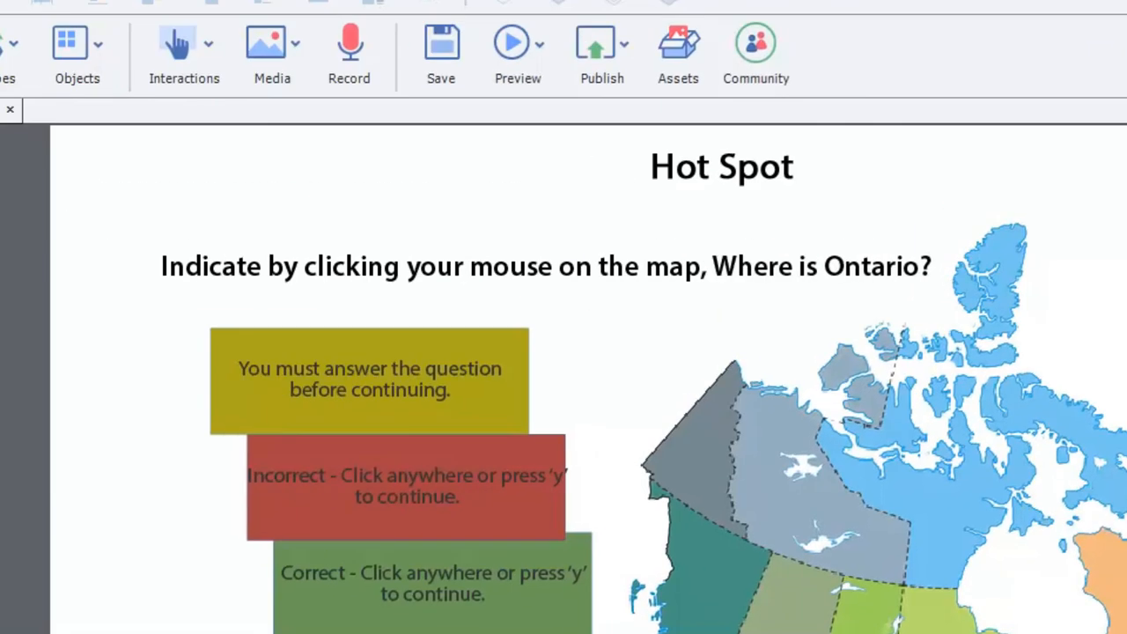
mouse_move(581, 58)
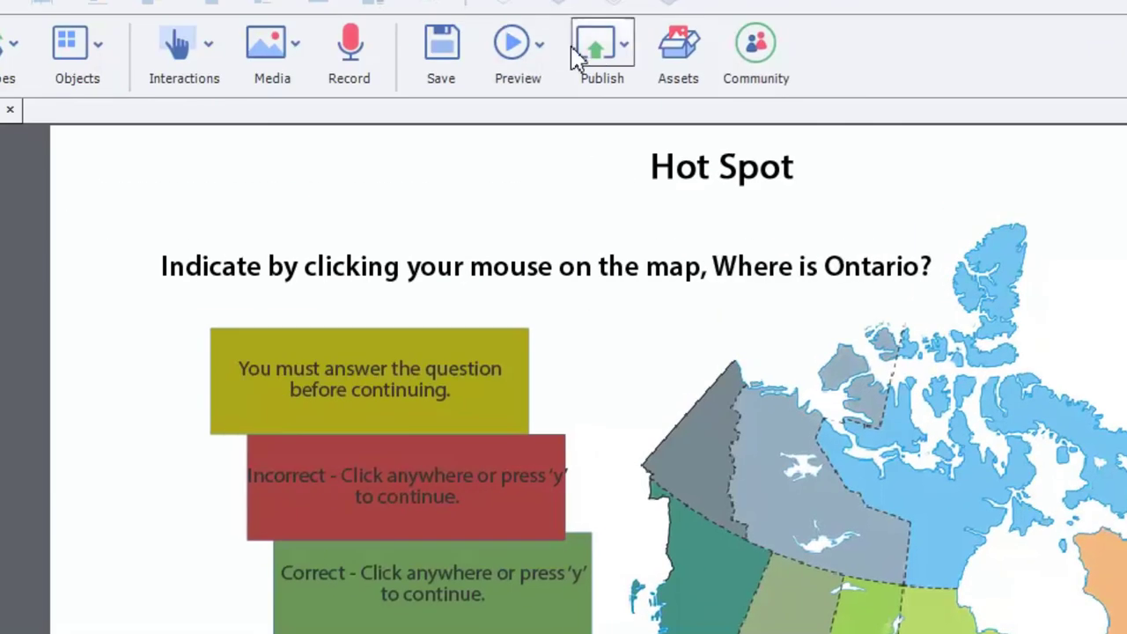
left_click(517, 44)
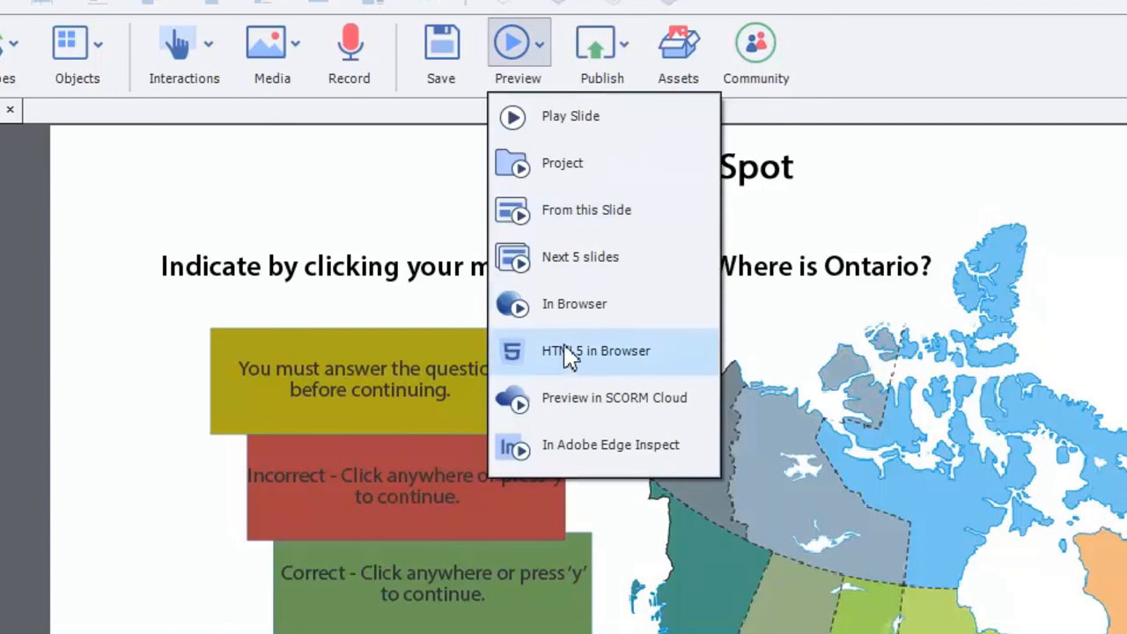
left_click(595, 351)
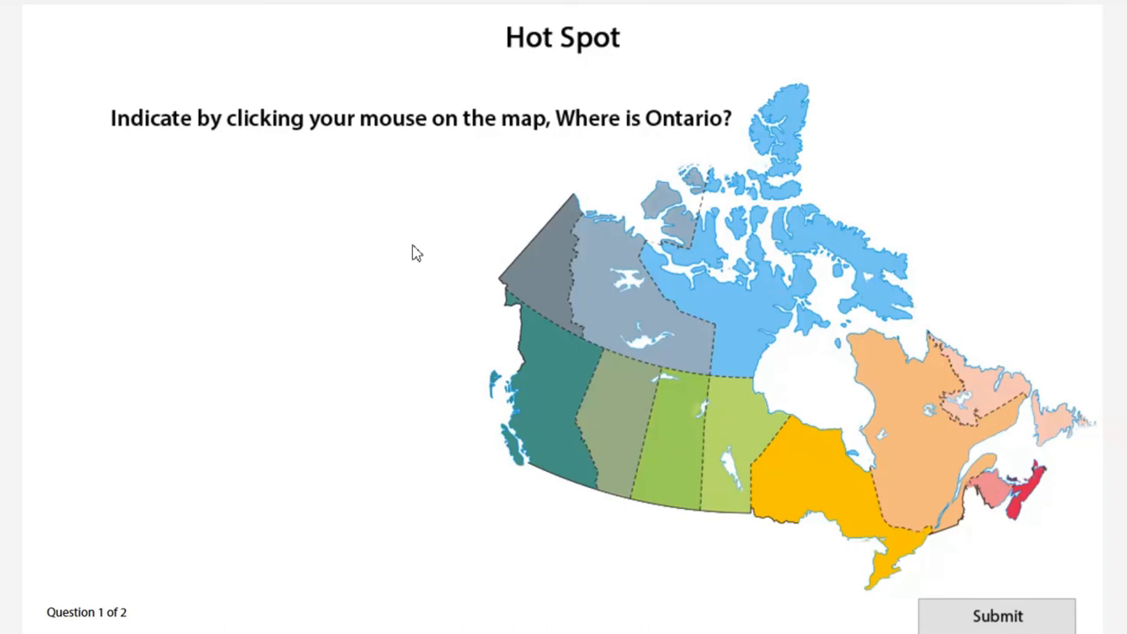
mouse_move(388, 306)
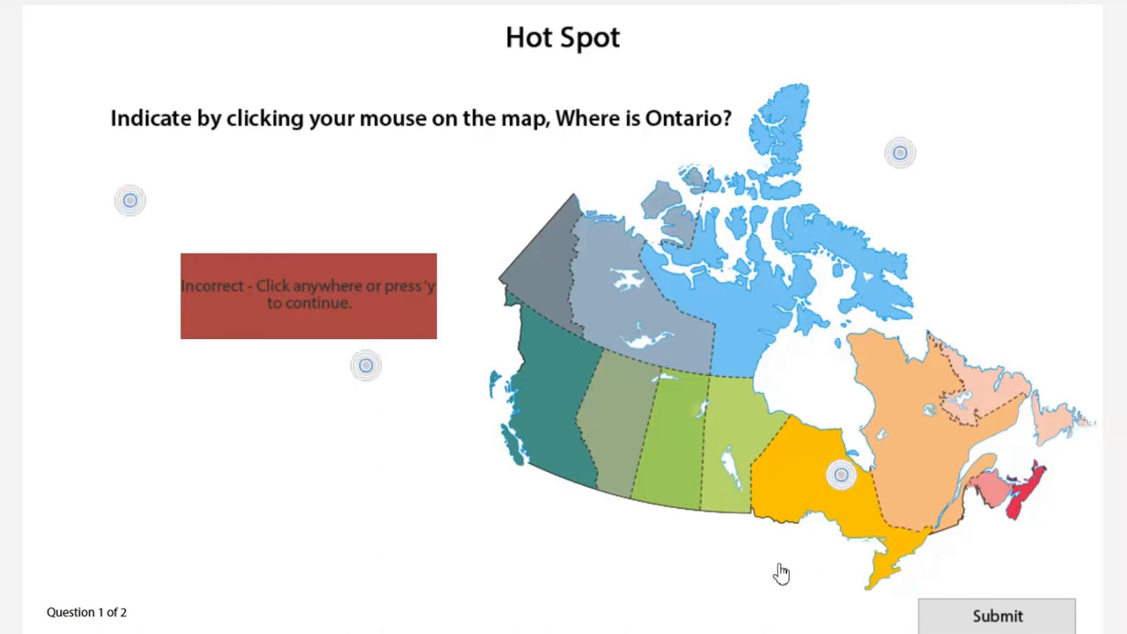
Answer the Ontario map question with wrong provinces until it advances to question 2
left_click(374, 12)
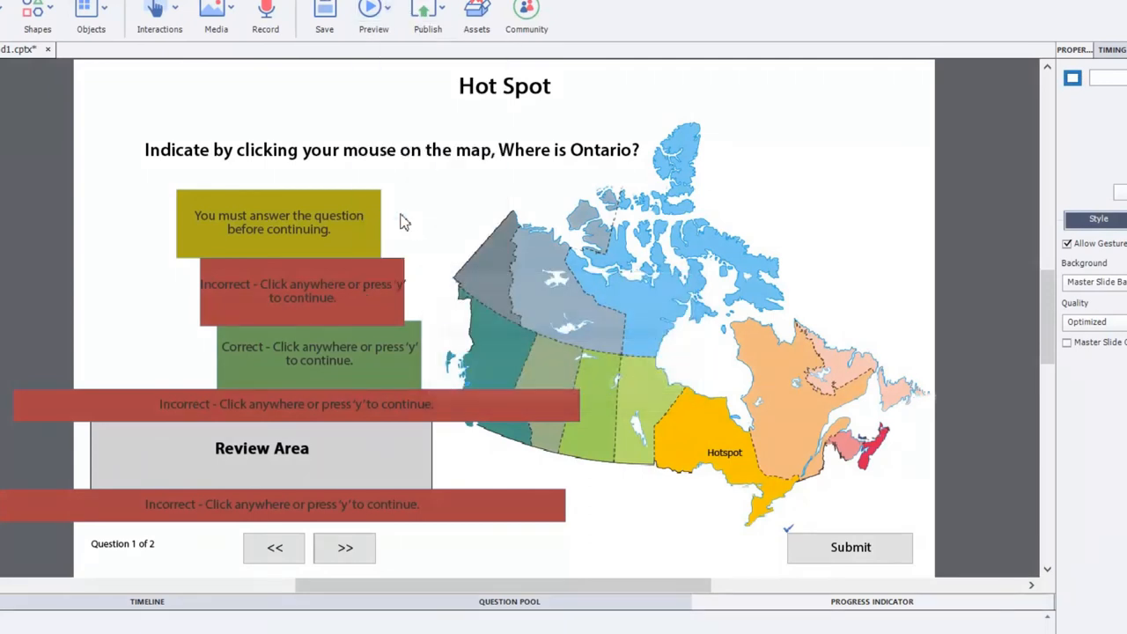
left_click(369, 11)
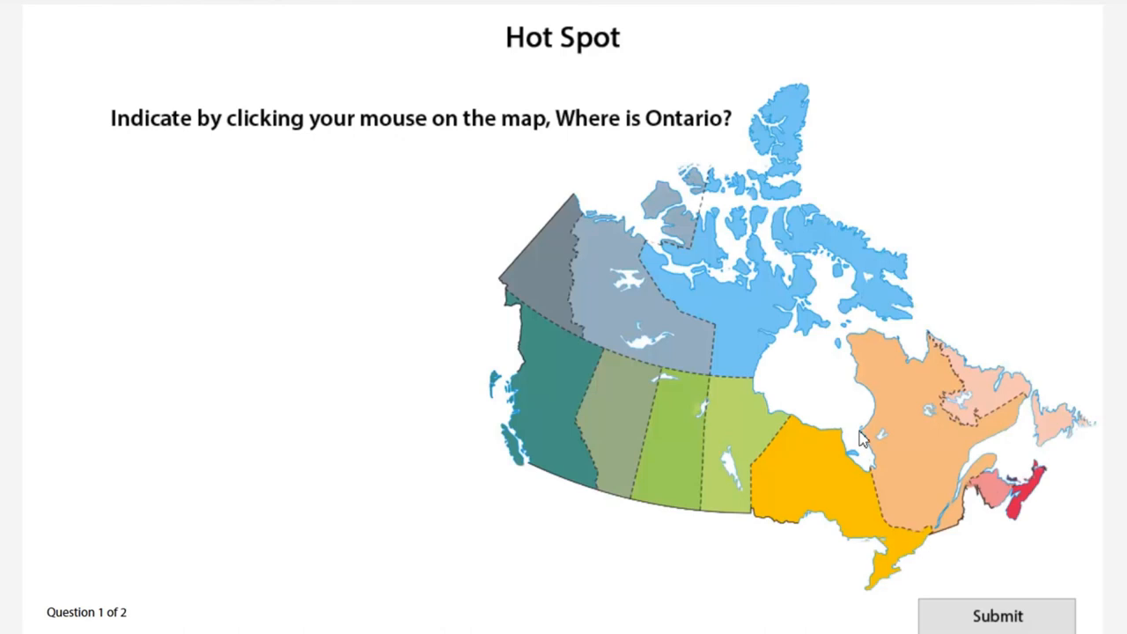
mouse_move(902, 489)
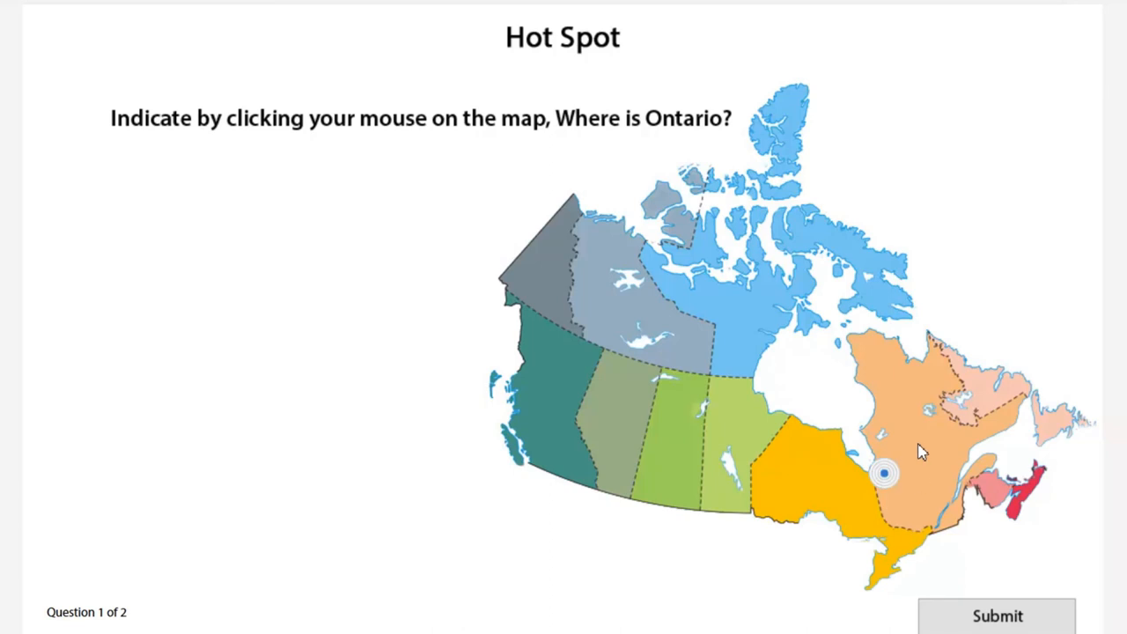
left_click(884, 491)
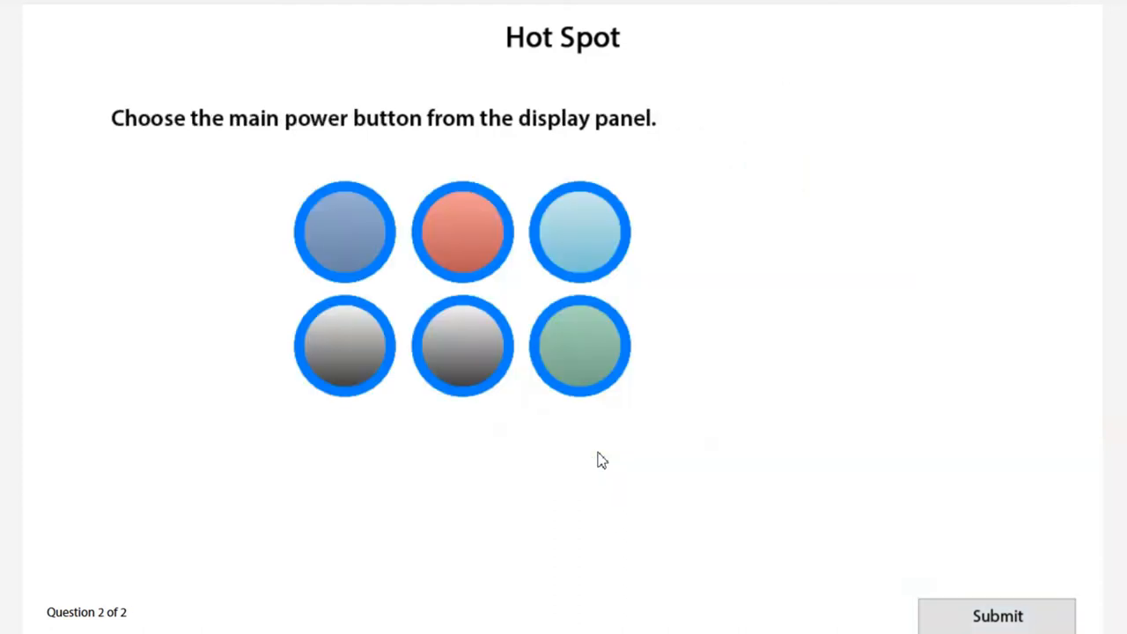
mouse_move(732, 320)
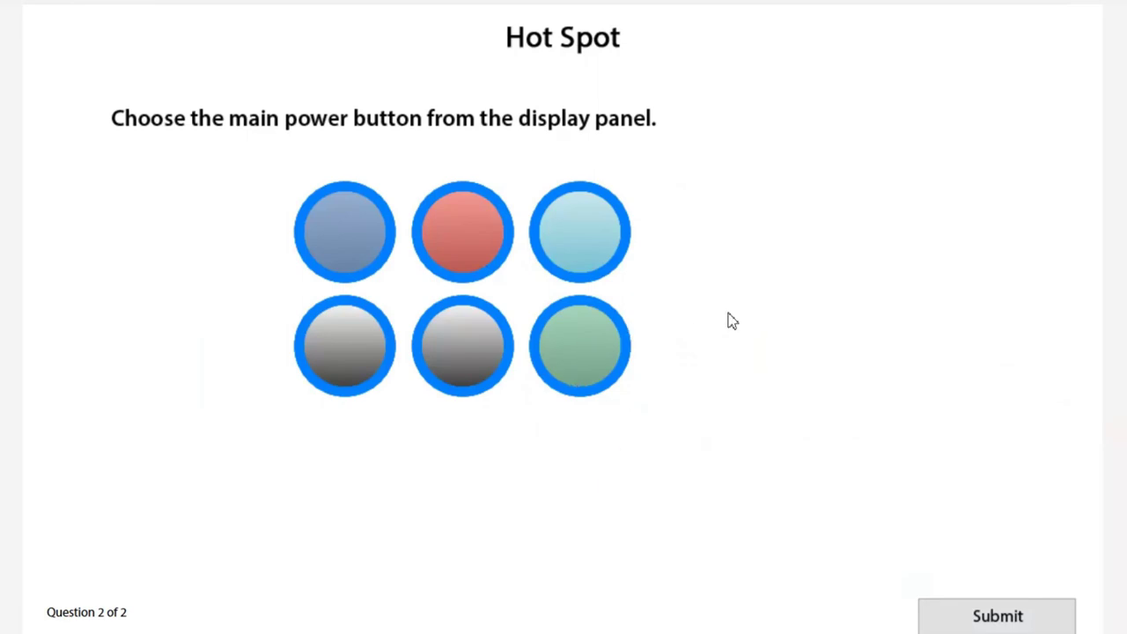
mouse_move(275, 218)
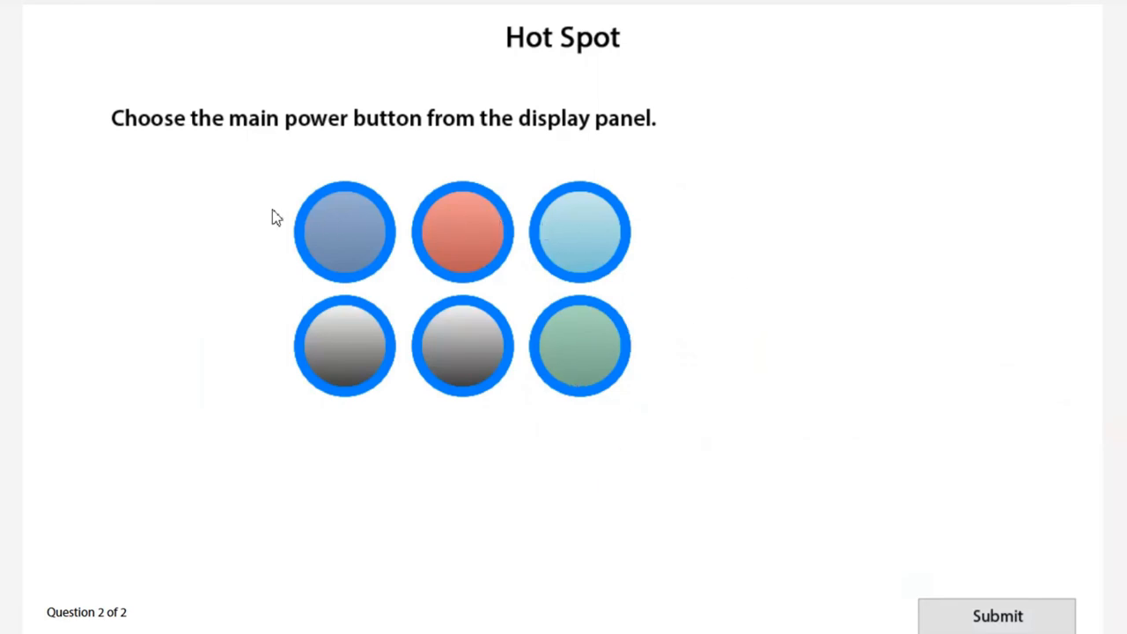
mouse_move(574, 310)
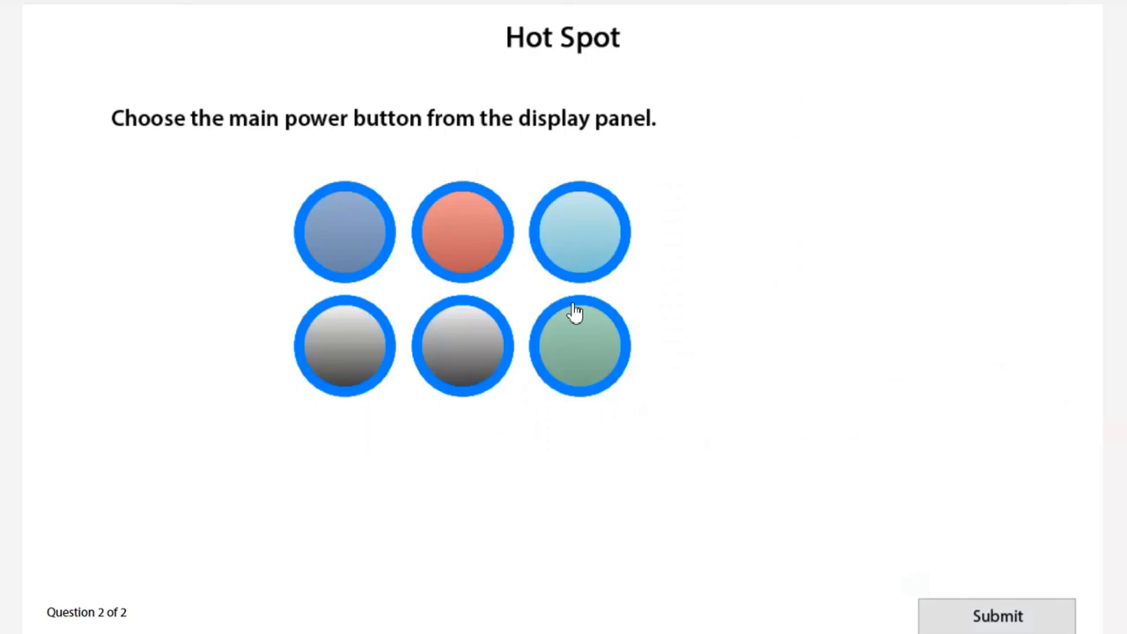
mouse_move(606, 349)
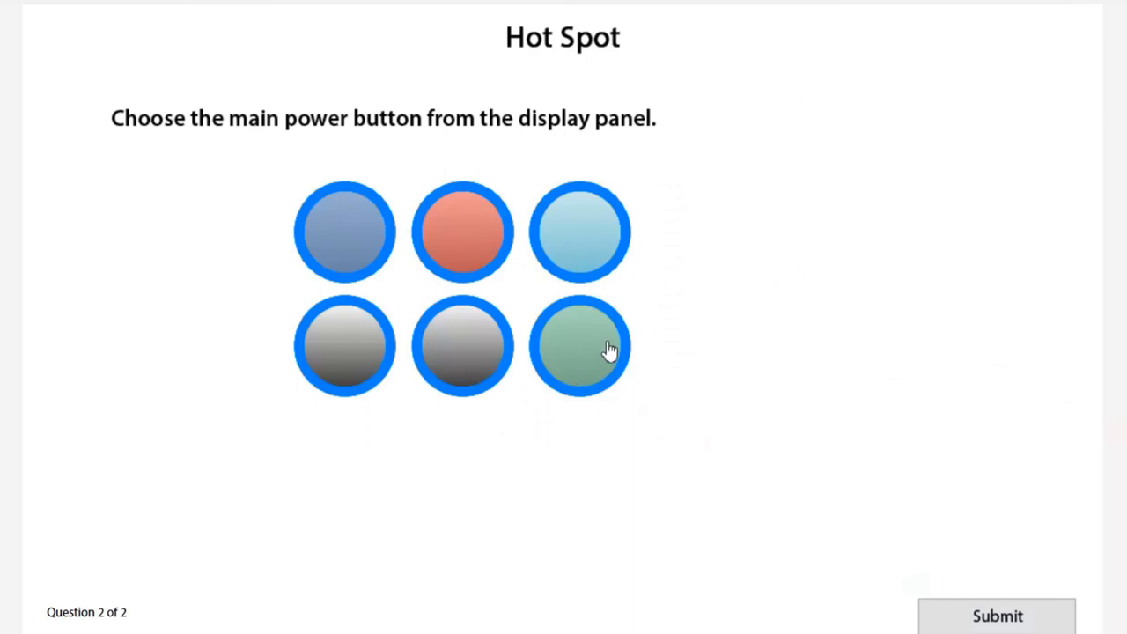
mouse_move(879, 249)
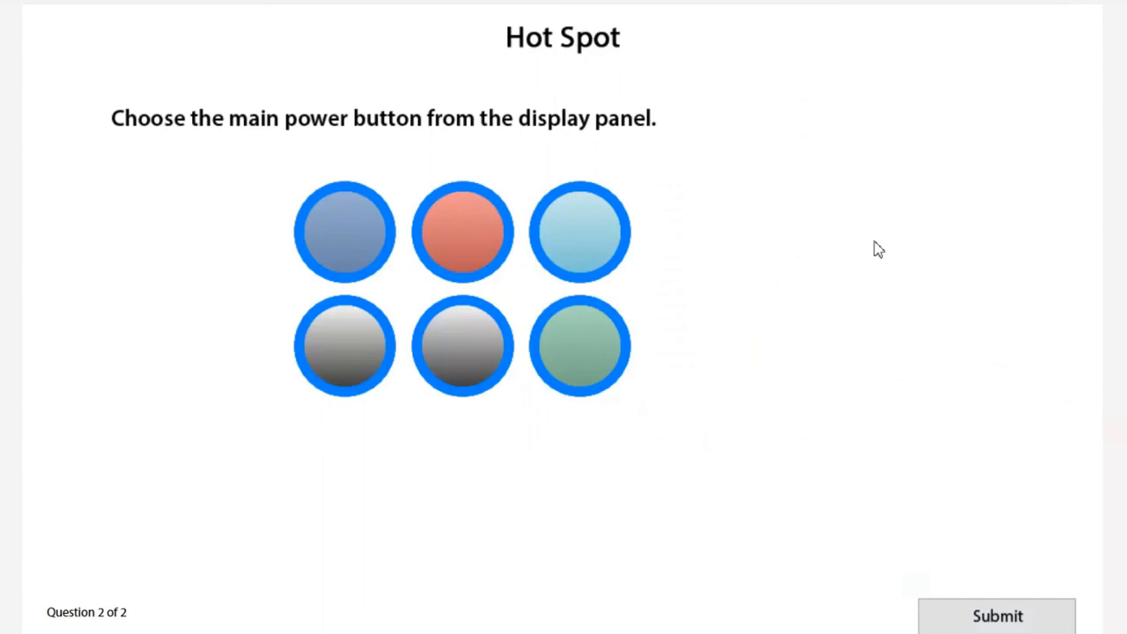
mouse_move(403, 550)
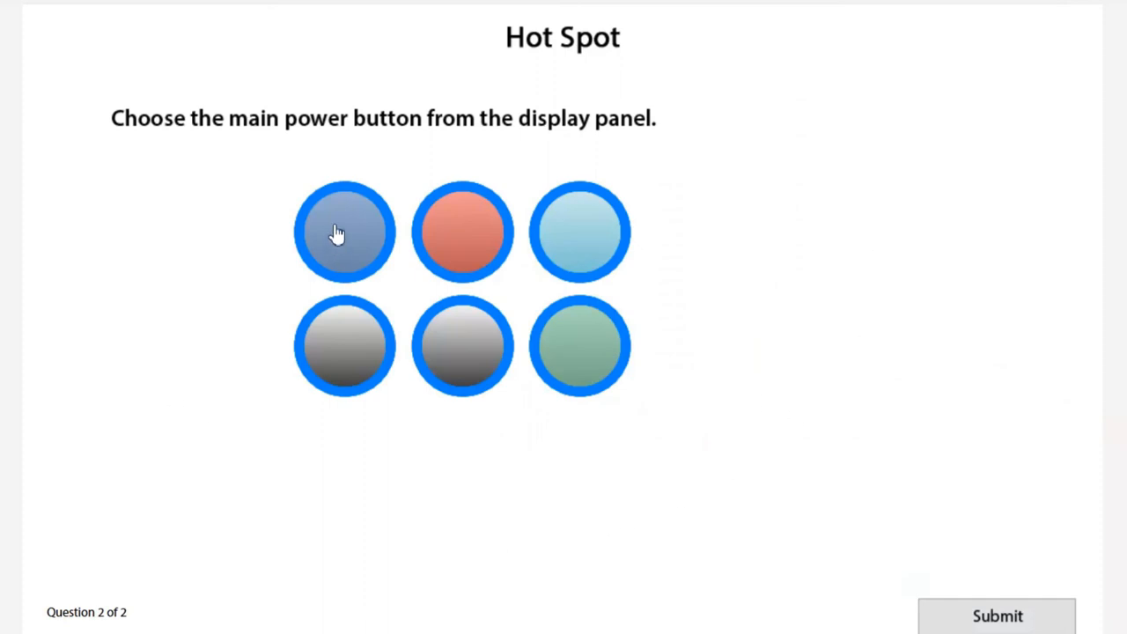
Pick the blue then red button, dismiss the Correct feedback, and return to slide 2 in Captivate
left_click(342, 232)
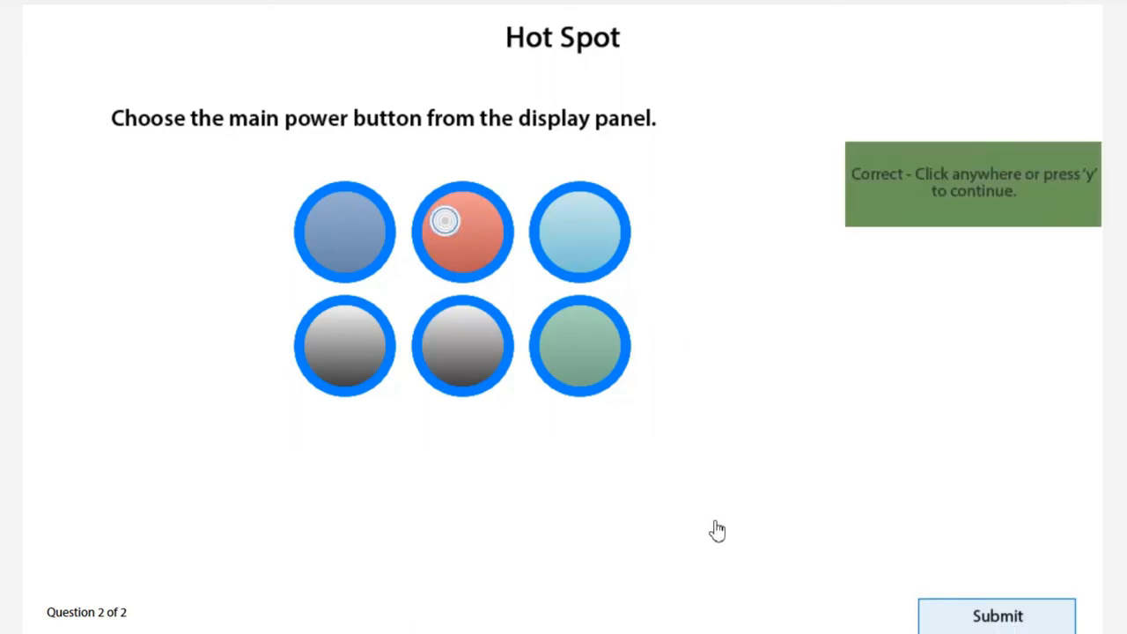
left_click(719, 530)
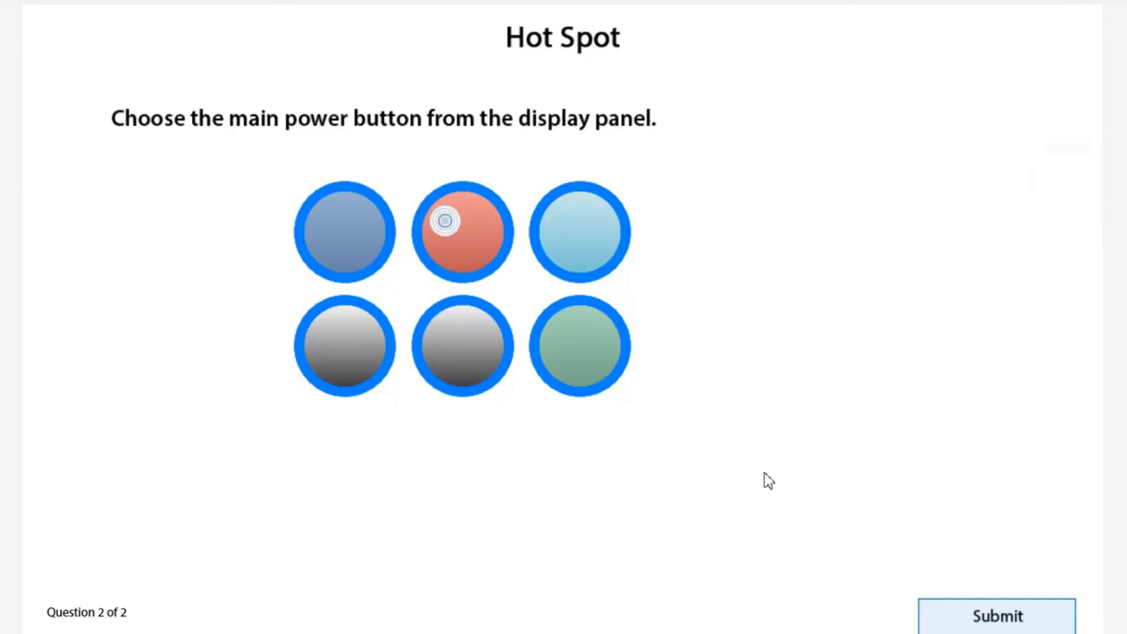
left_click(996, 616)
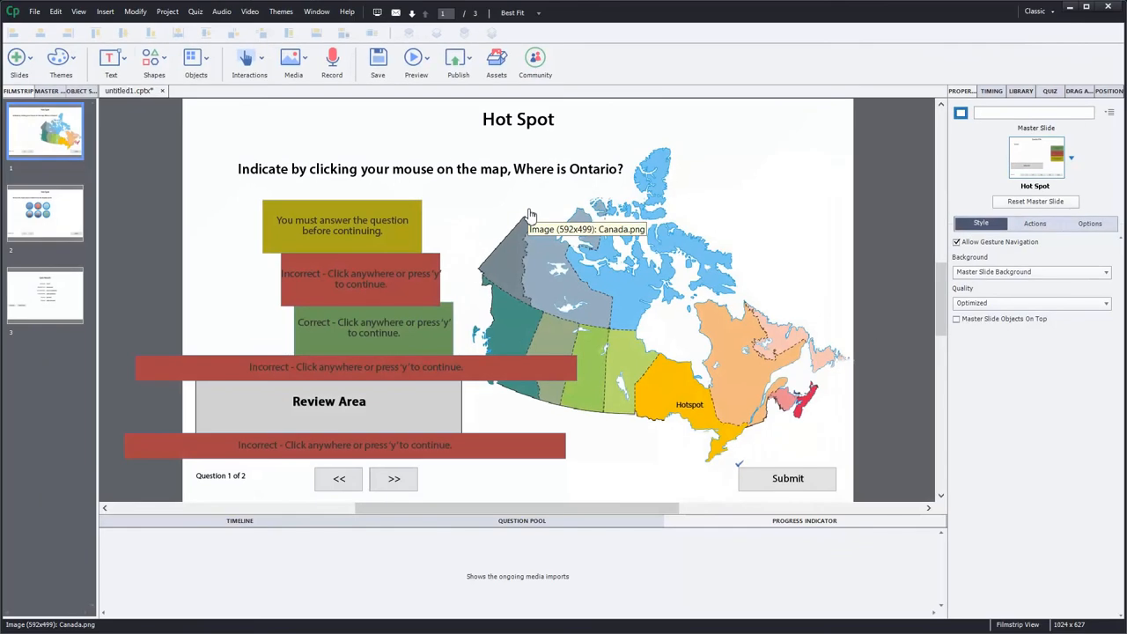
left_click(46, 213)
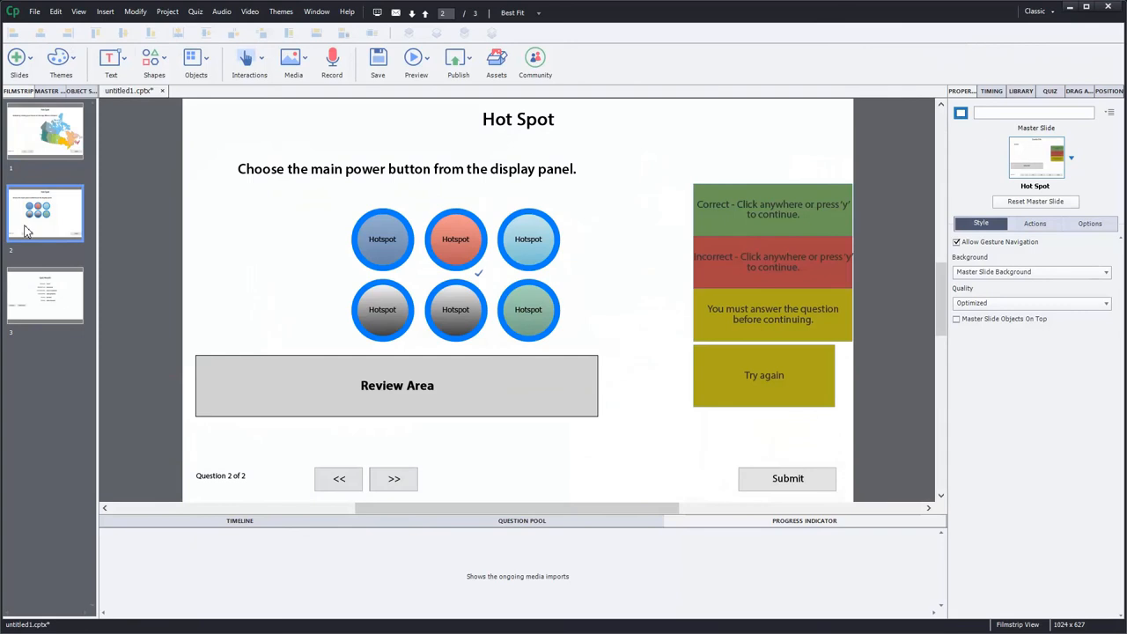